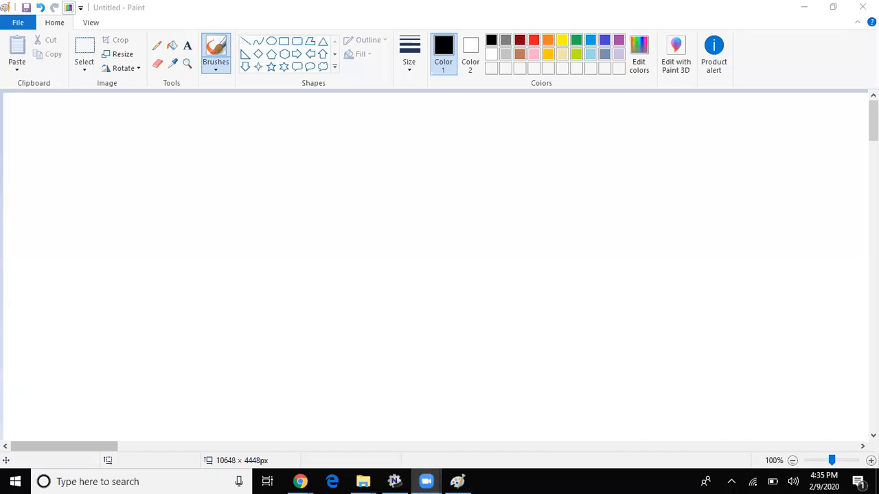
{"action": "mouse_move", "coordinate": [343, 291]}
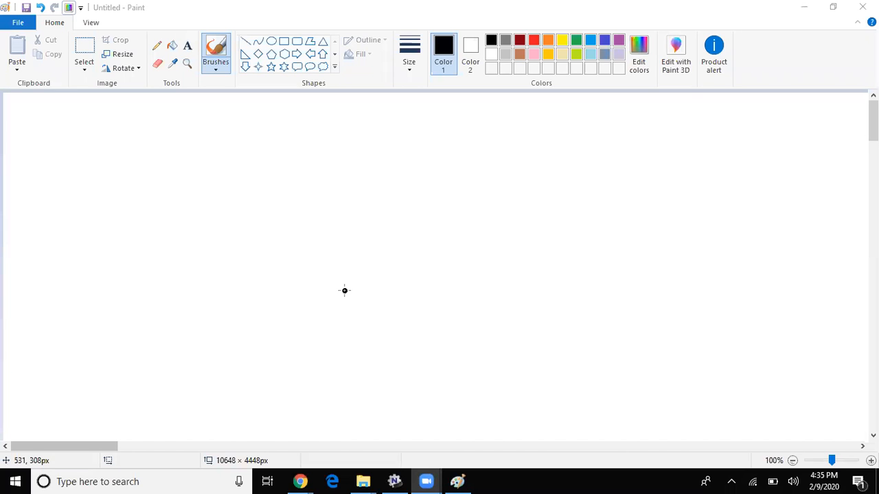
- Handwrite PTH in blue near the top left, then switch back to black
{"action": "left_click", "coordinate": [604, 40]}
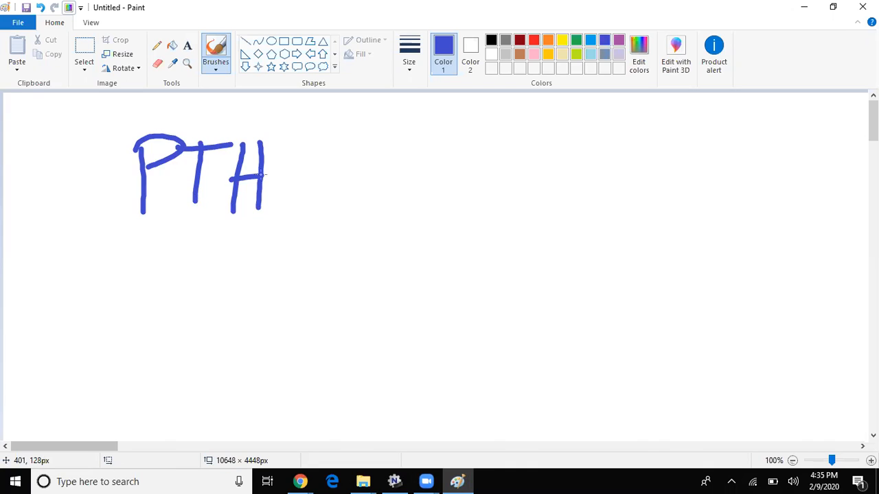
{"action": "left_click", "coordinate": [490, 40]}
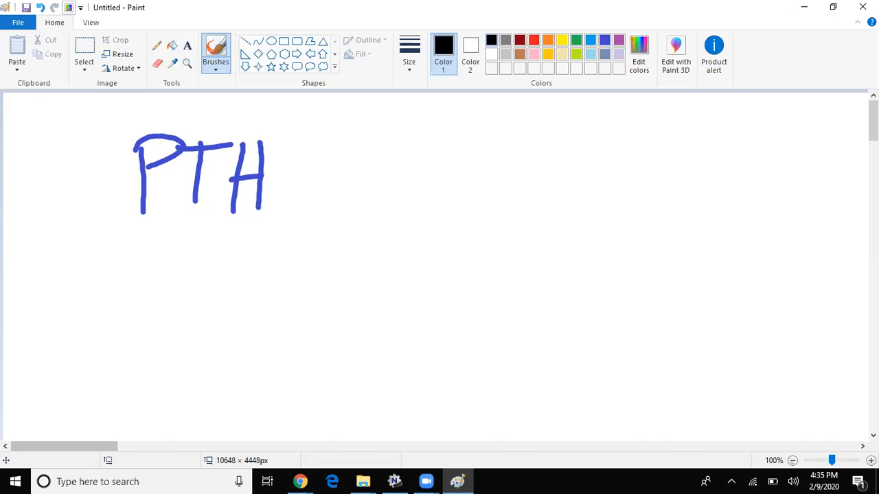
- Sketch the gland outline with green dots, label Sup and INF., and add purple 3rd/4th with an arrow
{"action": "left_click_drag", "start_coordinate": [390, 150], "coordinate": [589, 159]}
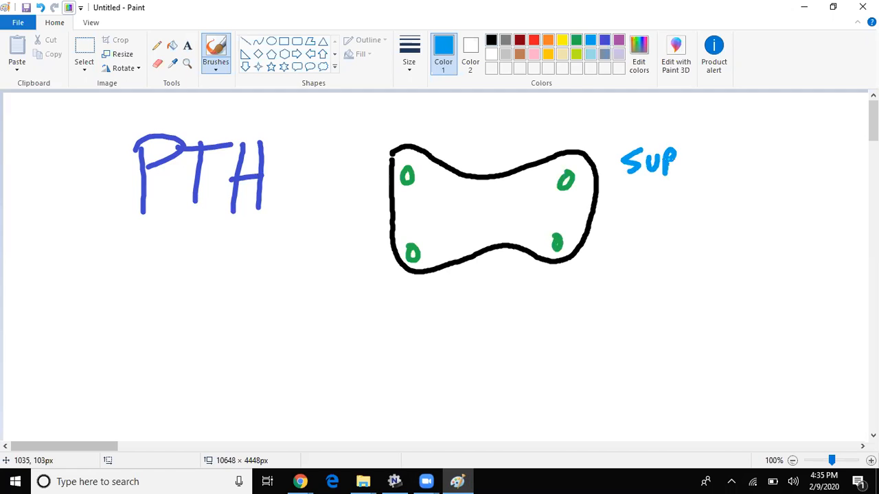
{"action": "left_click_drag", "start_coordinate": [606, 236], "coordinate": [675, 264]}
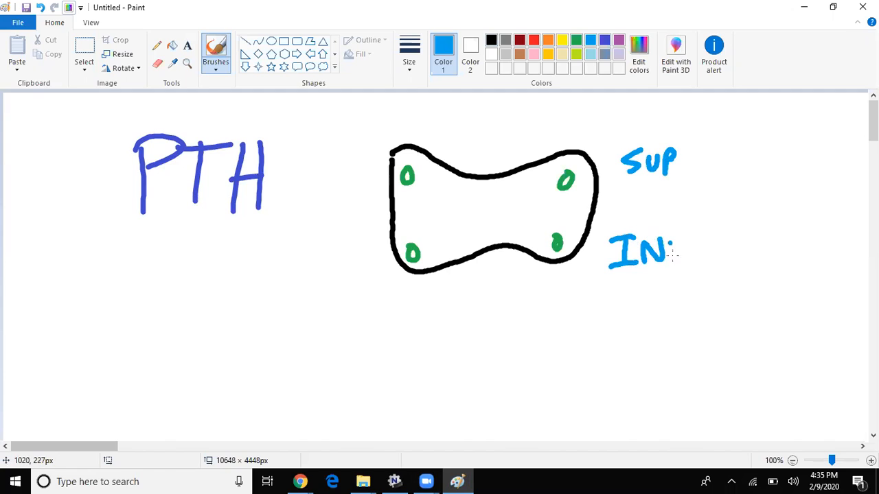
{"action": "left_click_drag", "start_coordinate": [676, 237], "coordinate": [686, 264]}
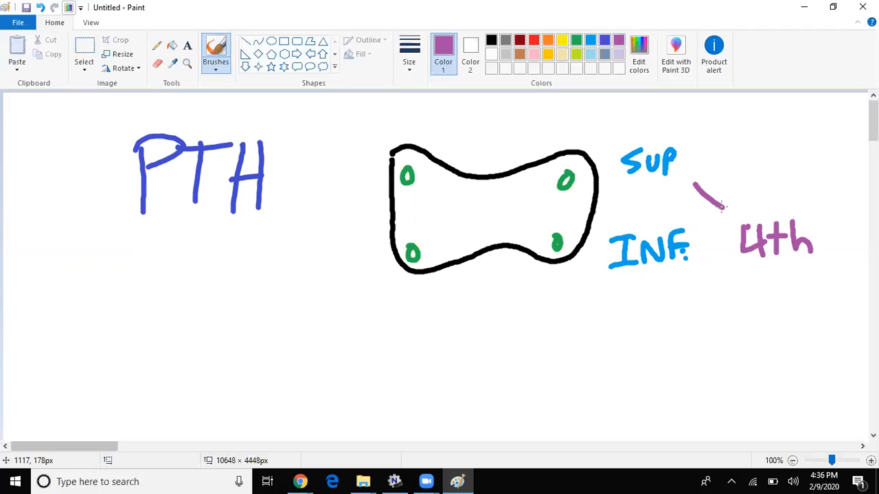
{"action": "left_click_drag", "start_coordinate": [721, 206], "coordinate": [693, 178]}
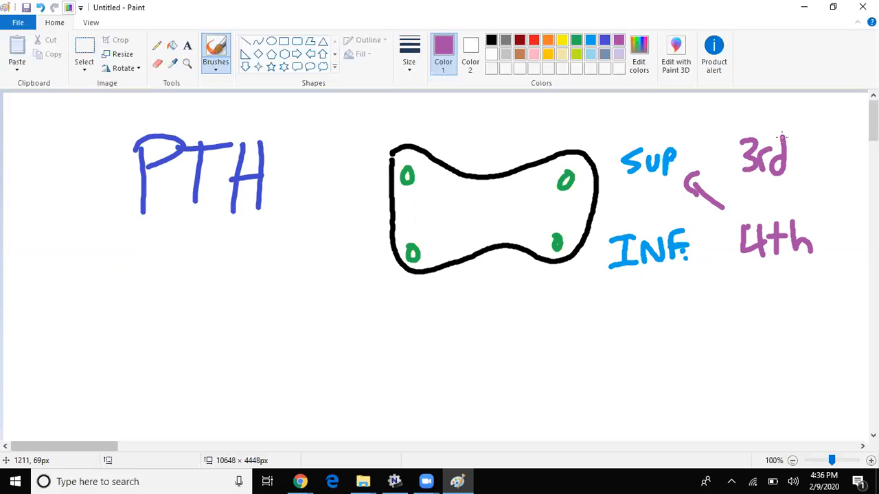
{"action": "left_click_drag", "start_coordinate": [697, 222], "coordinate": [739, 181]}
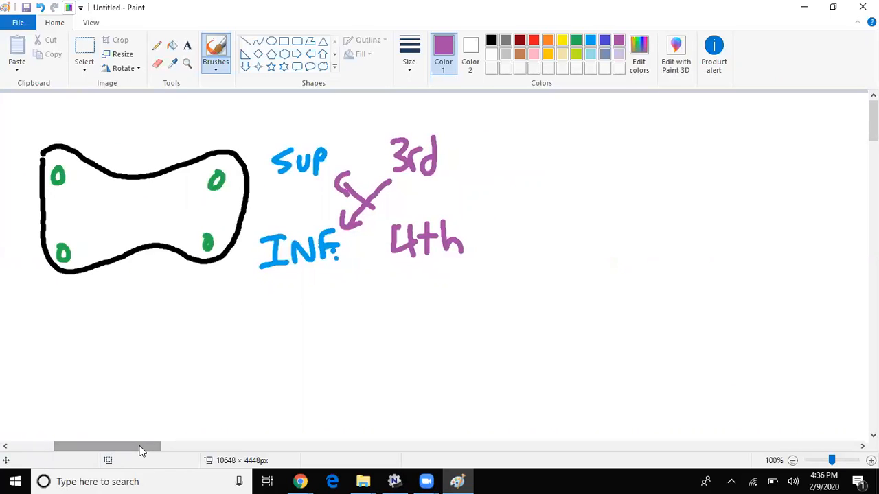
- Draw a red arrow from 3rd labelled Thymus, then pick purple for the crossing arrow from 4th
{"action": "left_click_drag", "start_coordinate": [450, 160], "coordinate": [497, 158]}
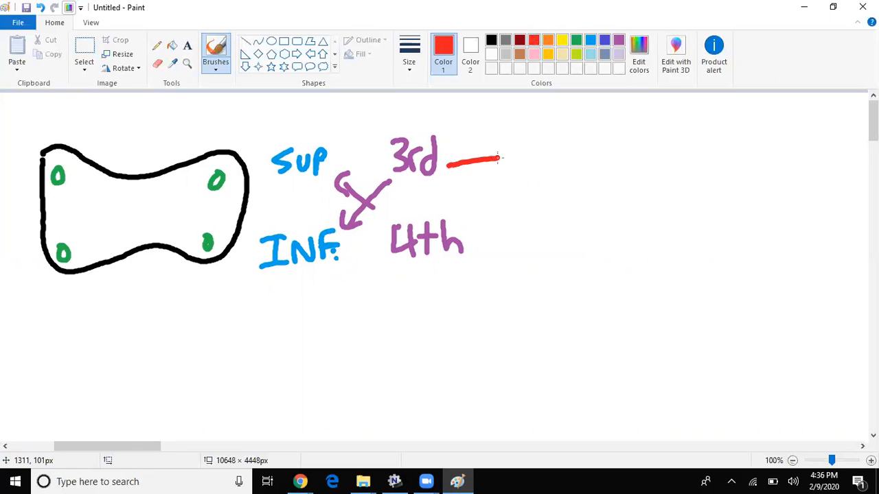
{"action": "left_click_drag", "start_coordinate": [495, 162], "coordinate": [587, 164]}
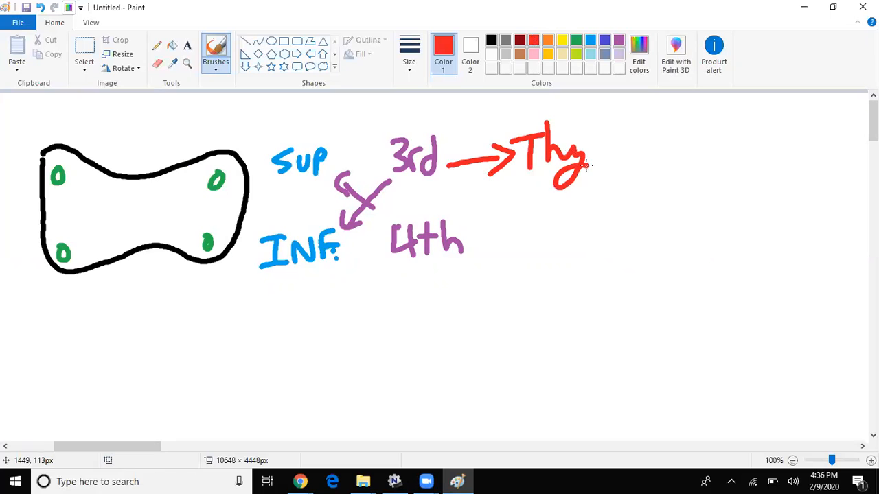
{"action": "left_click_drag", "start_coordinate": [591, 158], "coordinate": [659, 162]}
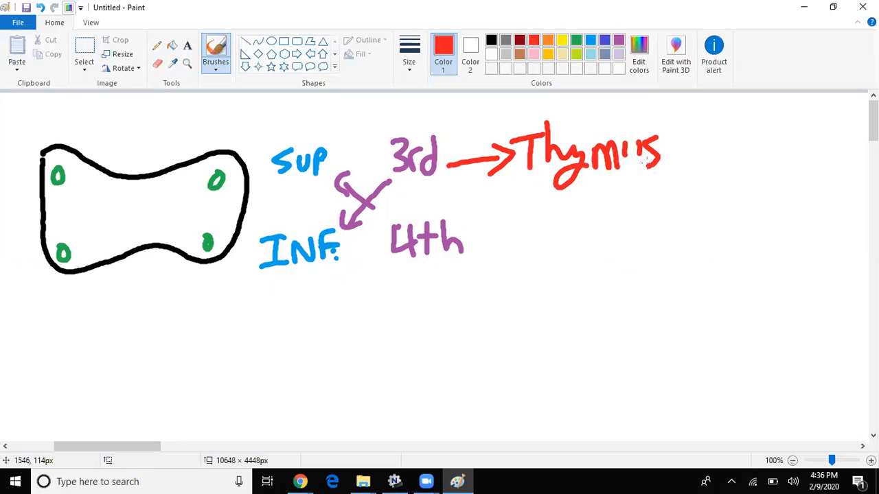
{"action": "mouse_move", "coordinate": [629, 162]}
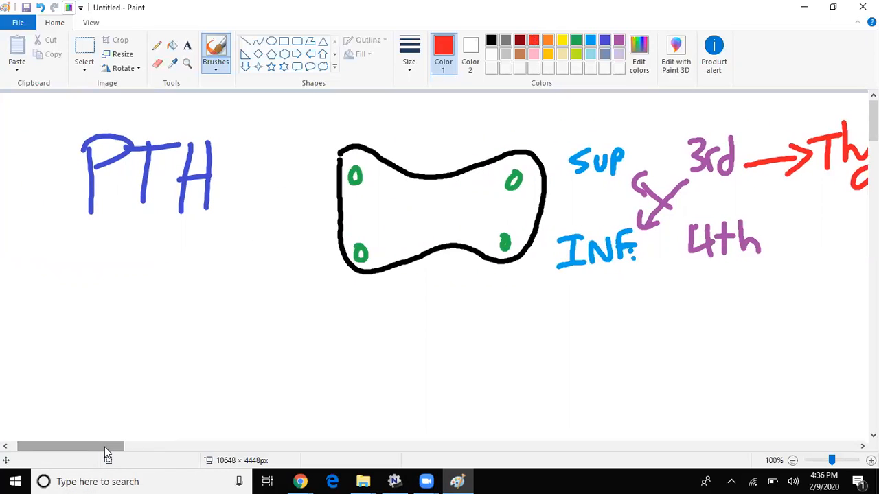
{"action": "left_click", "coordinate": [618, 41]}
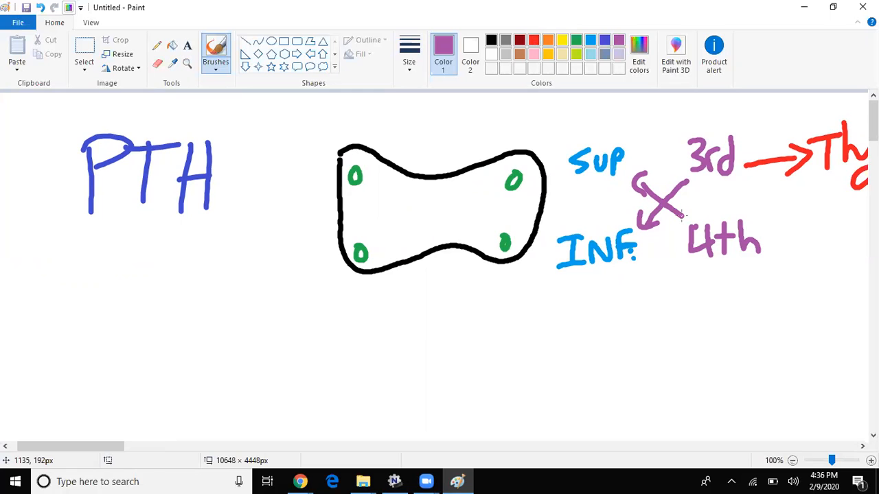
- Draw a black bone shape below the gland
{"action": "scroll", "scroll_direction": "down", "scroll_amount": 3}
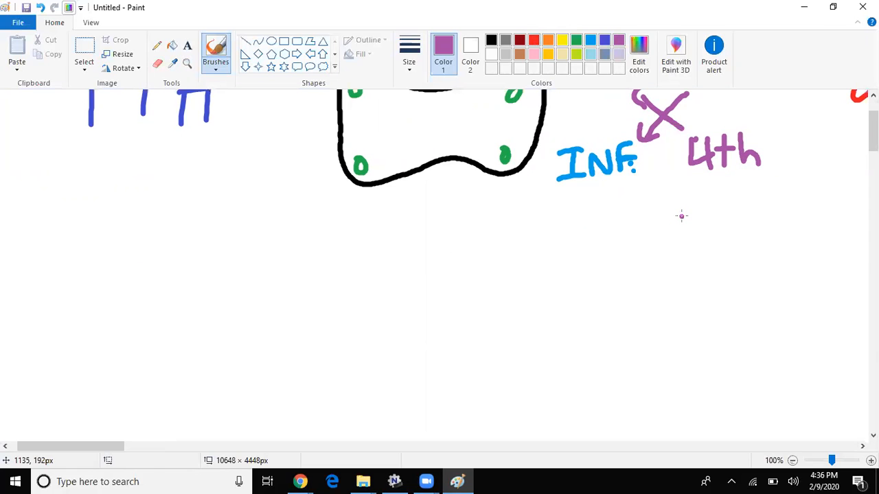
{"action": "left_click", "coordinate": [490, 40]}
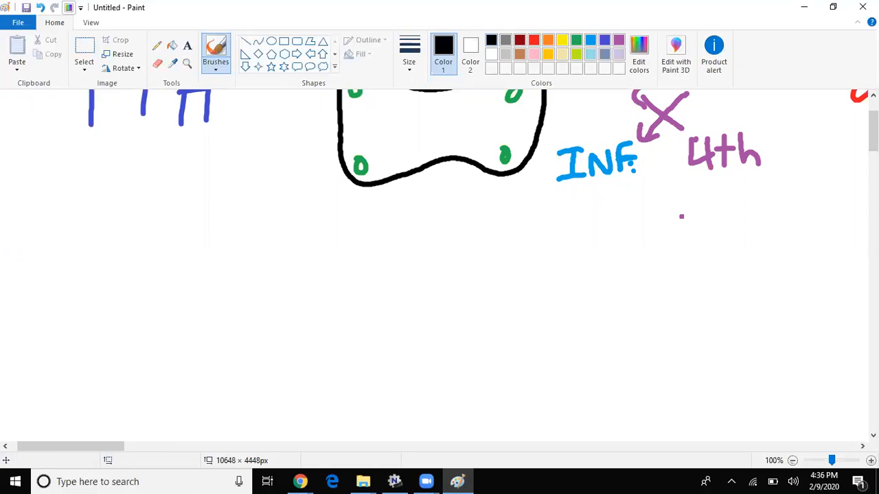
{"action": "left_click_drag", "start_coordinate": [203, 261], "coordinate": [317, 326]}
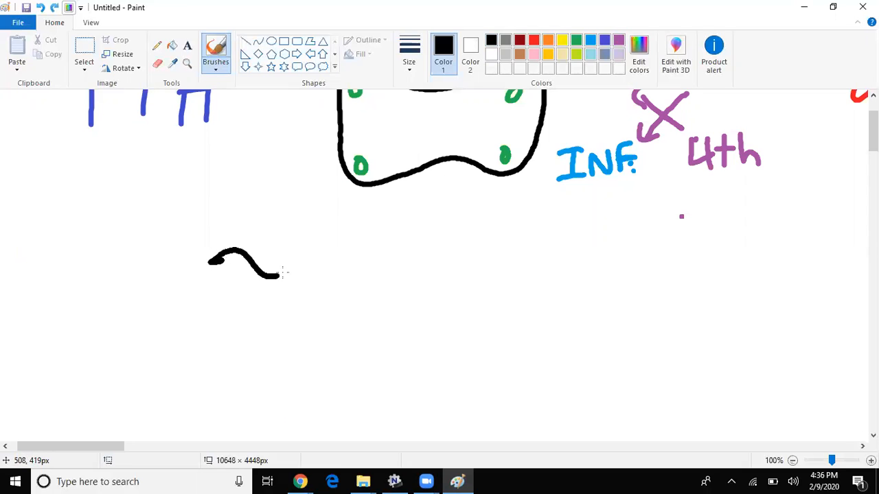
{"action": "left_click_drag", "start_coordinate": [282, 267], "coordinate": [241, 391]}
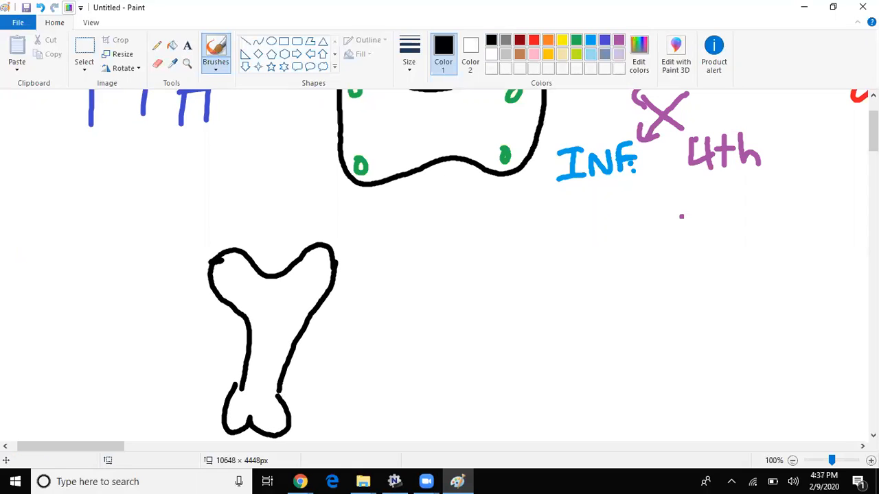
- Add green arrows from the bone labelled Ca2+ and PO4−
{"action": "left_click", "coordinate": [575, 40]}
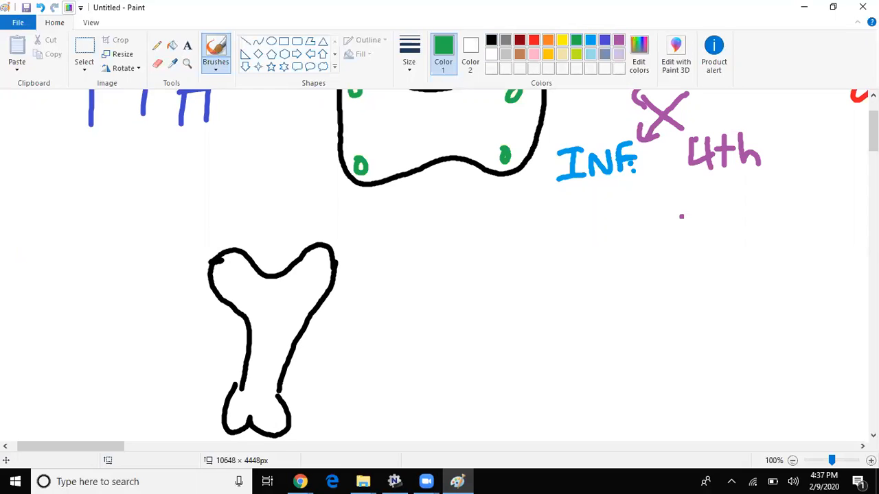
{"action": "left_click_drag", "start_coordinate": [275, 356], "coordinate": [333, 346]}
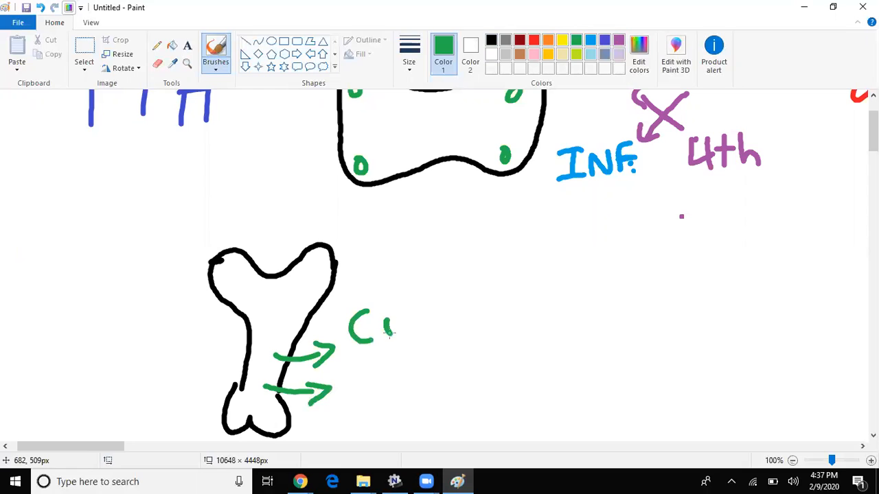
{"action": "left_click_drag", "start_coordinate": [370, 336], "coordinate": [439, 288]}
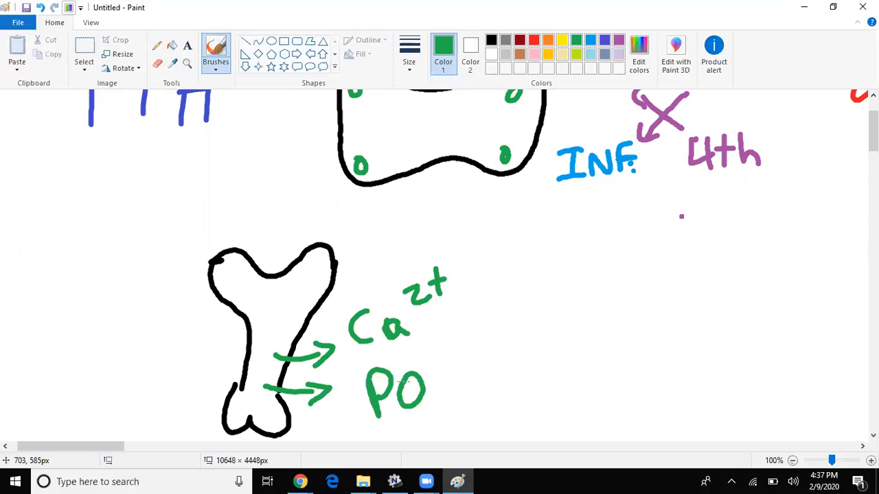
{"action": "left_click_drag", "start_coordinate": [442, 378], "coordinate": [442, 411]}
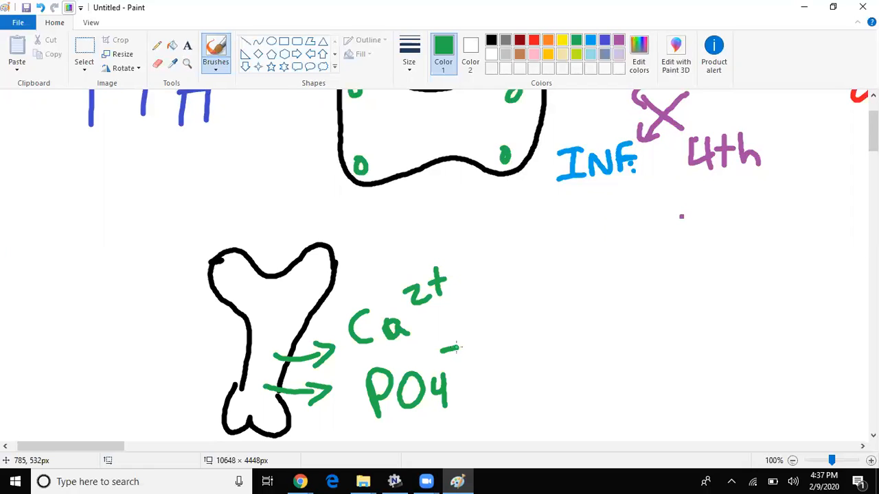
{"action": "scroll", "scroll_direction": "down", "scroll_amount": 3}
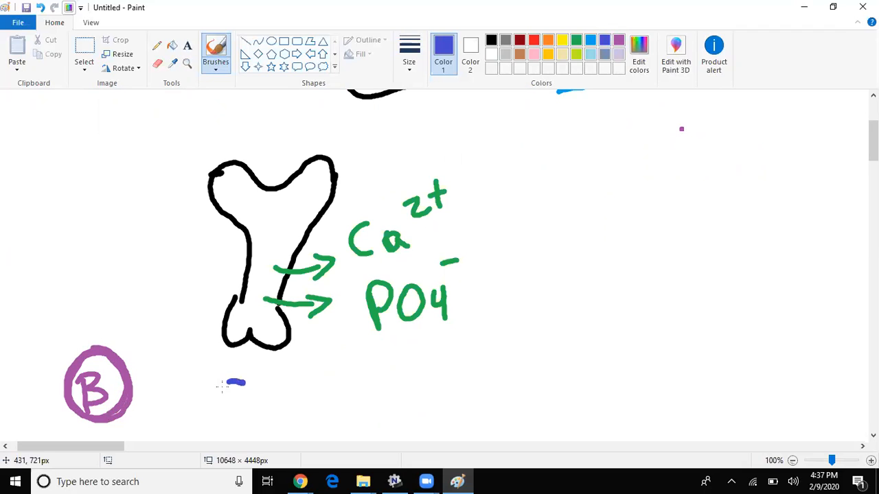
- Draw a blue circled C beside the B, joined by a labelled line, then choose red
{"action": "left_click_drag", "start_coordinate": [234, 373], "coordinate": [235, 409]}
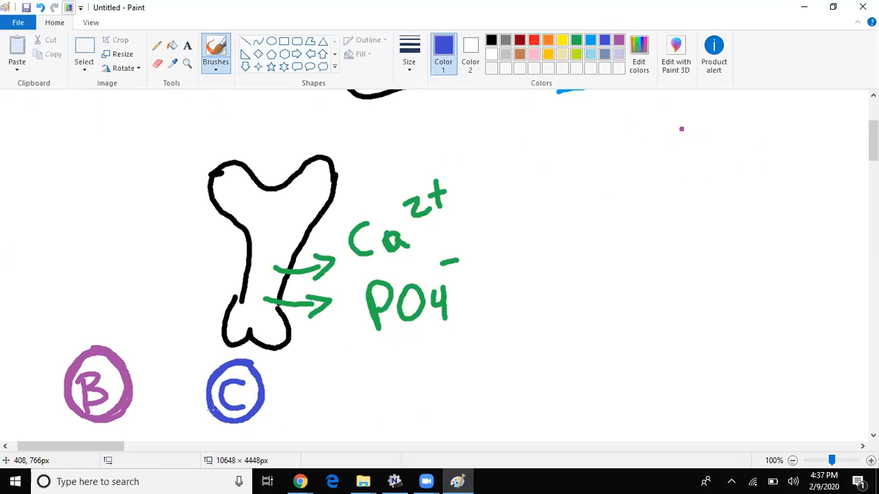
{"action": "left_click_drag", "start_coordinate": [123, 384], "coordinate": [151, 374]}
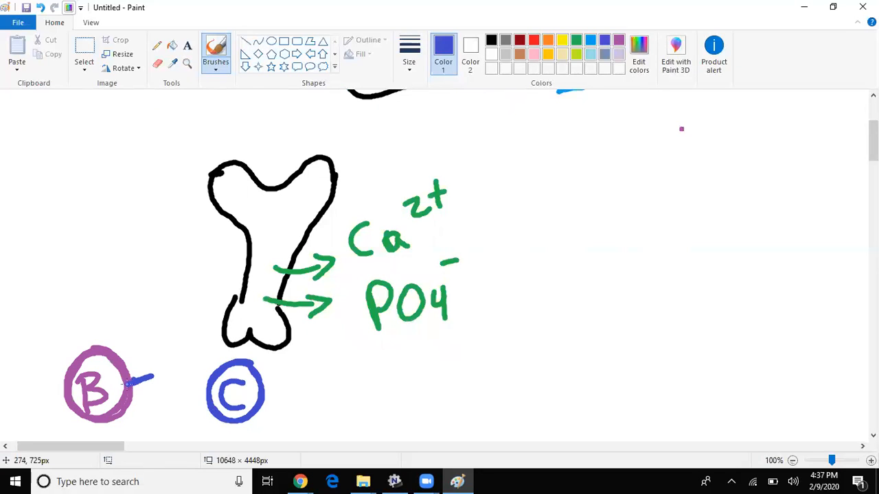
{"action": "left_click_drag", "start_coordinate": [130, 385], "coordinate": [165, 354]}
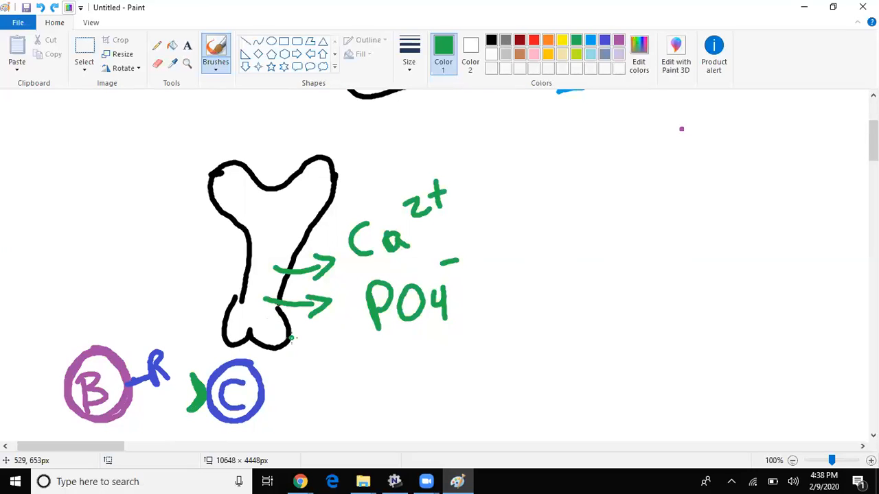
{"action": "left_click", "coordinate": [533, 40]}
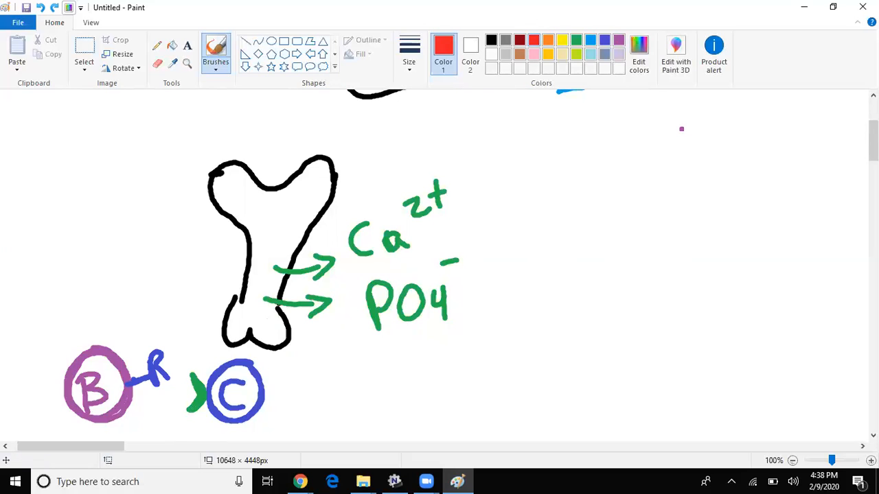
{"action": "mouse_move", "coordinate": [297, 212]}
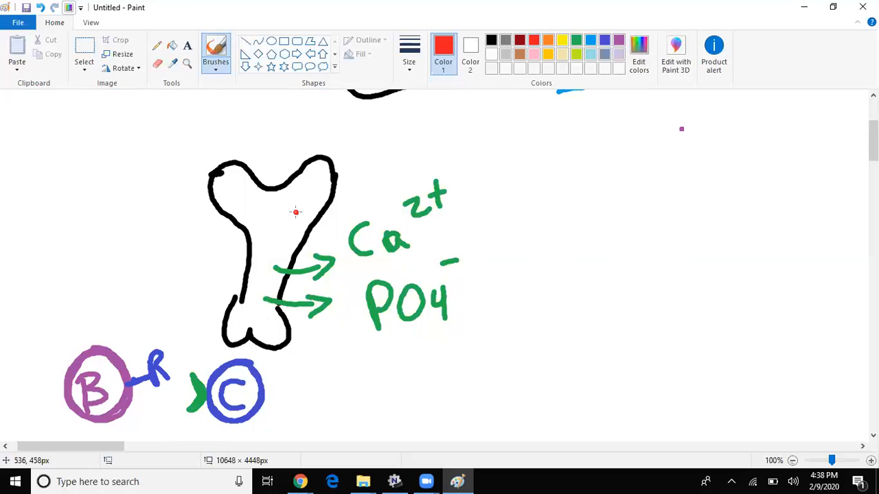
- Mark the bone top with red burst lines, cross-hatch the shaft in blue, and pick yellow
{"action": "left_click_drag", "start_coordinate": [212, 144], "coordinate": [192, 206]}
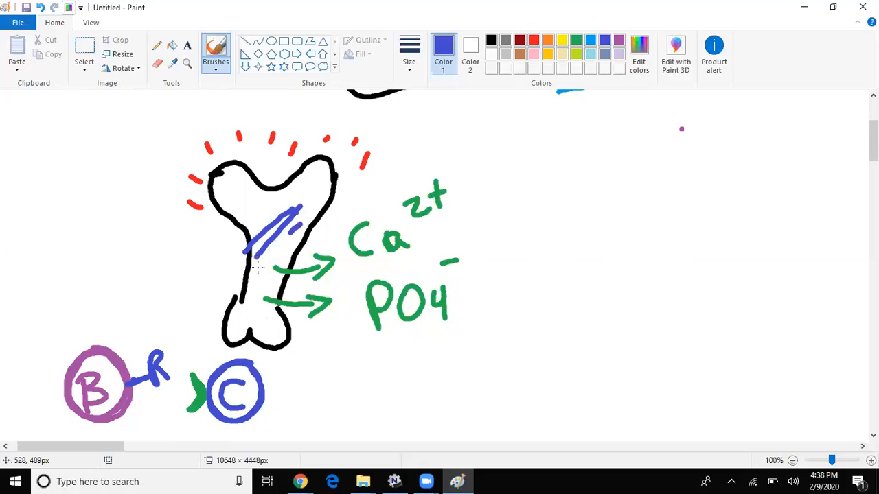
{"action": "left_click_drag", "start_coordinate": [247, 206], "coordinate": [302, 275]}
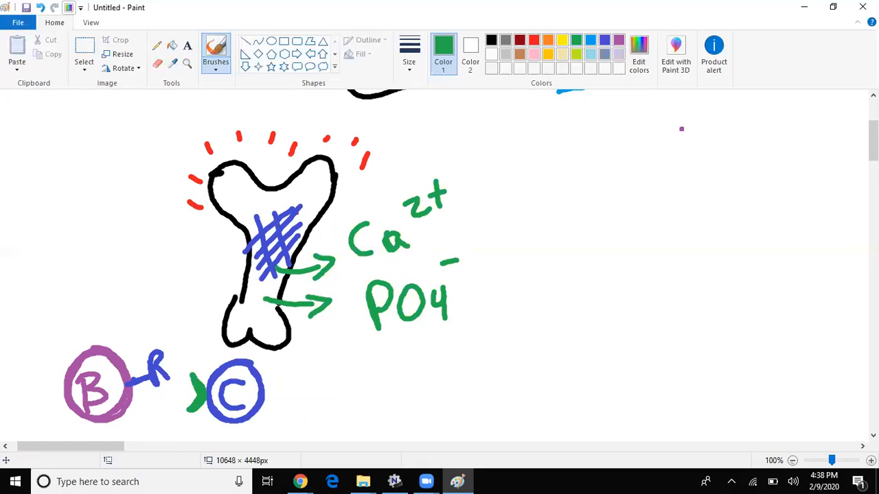
{"action": "left_click", "coordinate": [548, 40]}
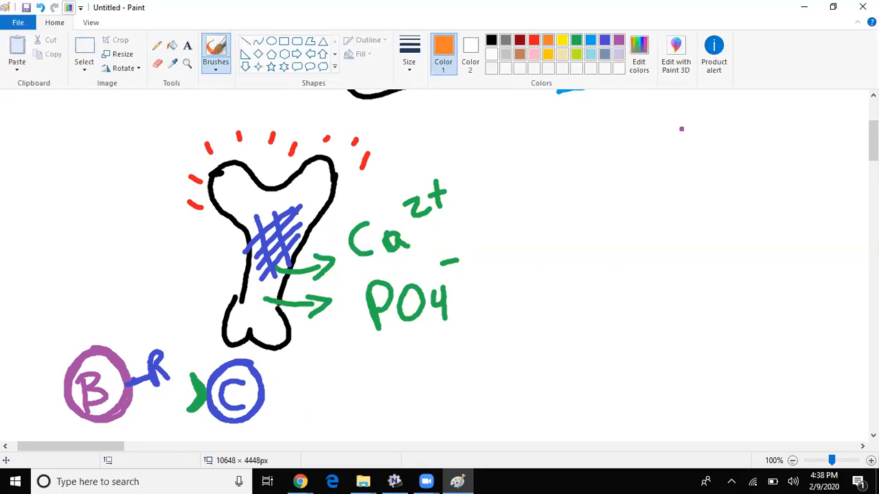
{"action": "left_click", "coordinate": [215, 52]}
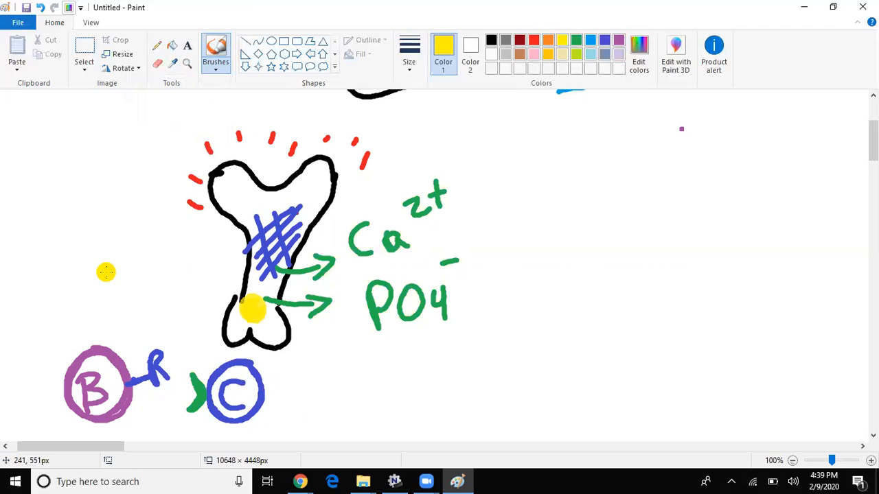
- Draw a black kidney below the bone with a blue Ca2+ arrow and green PO− arrow
{"action": "scroll", "scroll_direction": "down", "scroll_amount": 3}
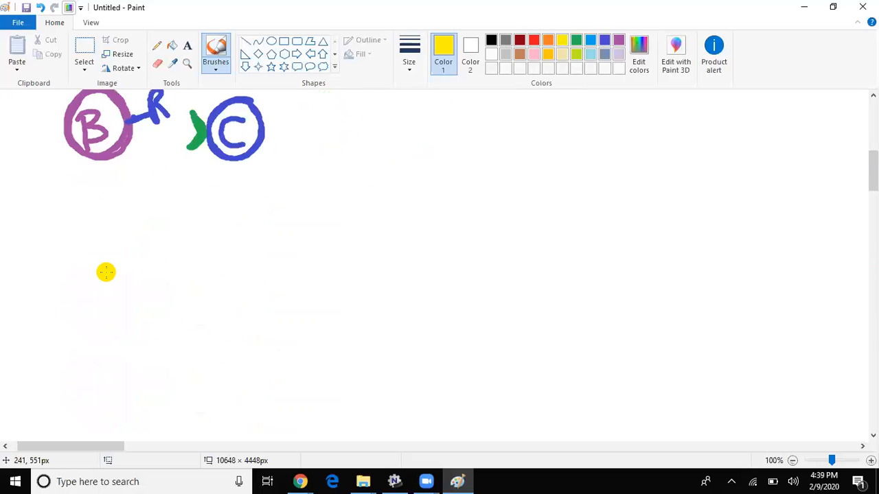
{"action": "left_click", "coordinate": [216, 52]}
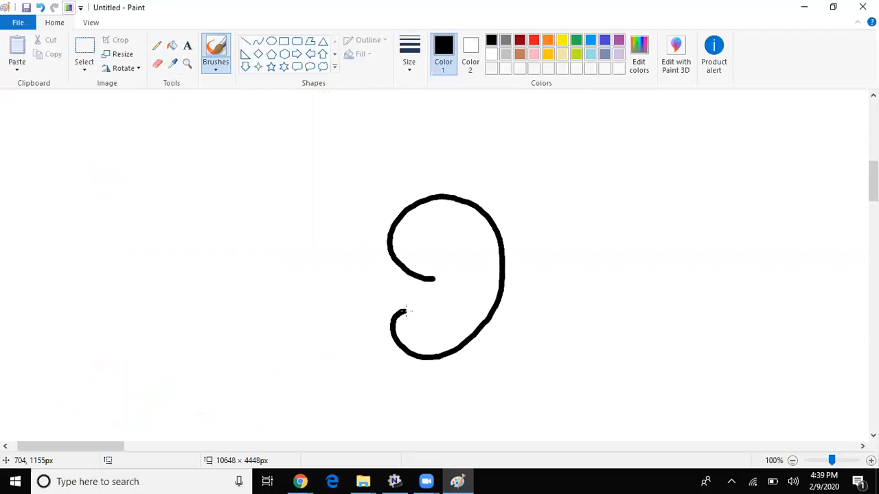
{"action": "left_click_drag", "start_coordinate": [425, 275], "coordinate": [323, 384]}
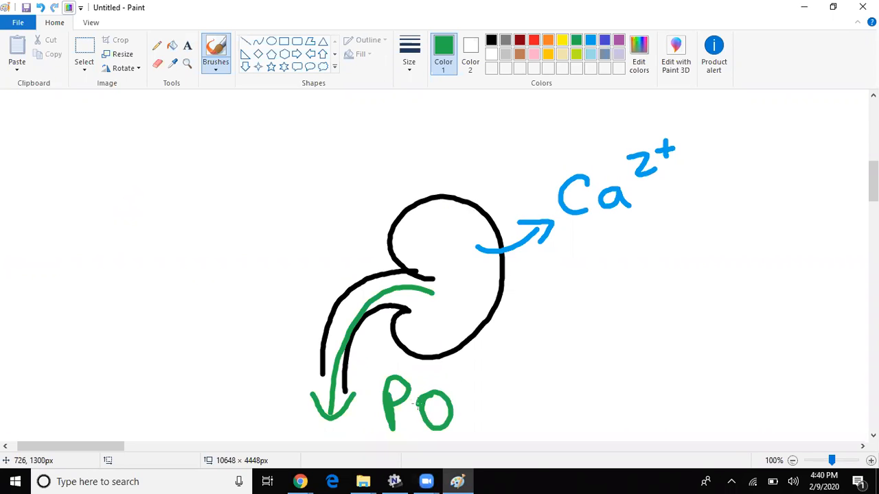
{"action": "left_click_drag", "start_coordinate": [446, 373], "coordinate": [470, 369]}
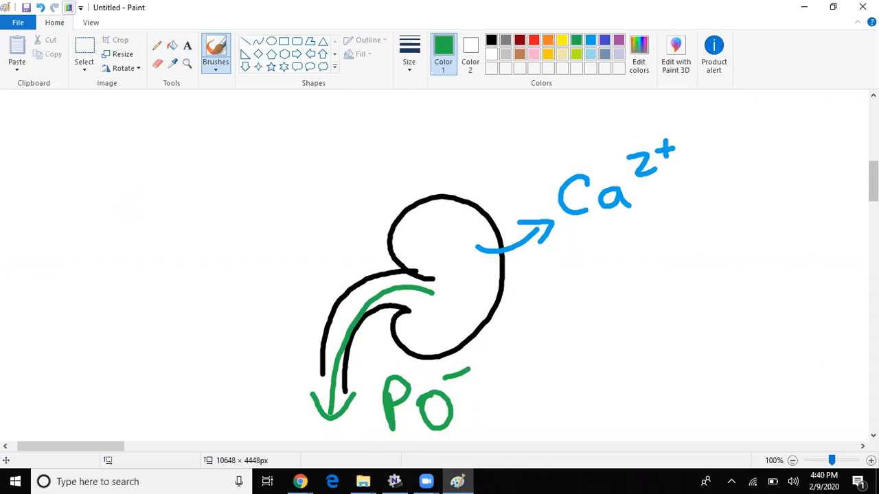
{"action": "left_click", "coordinate": [591, 40]}
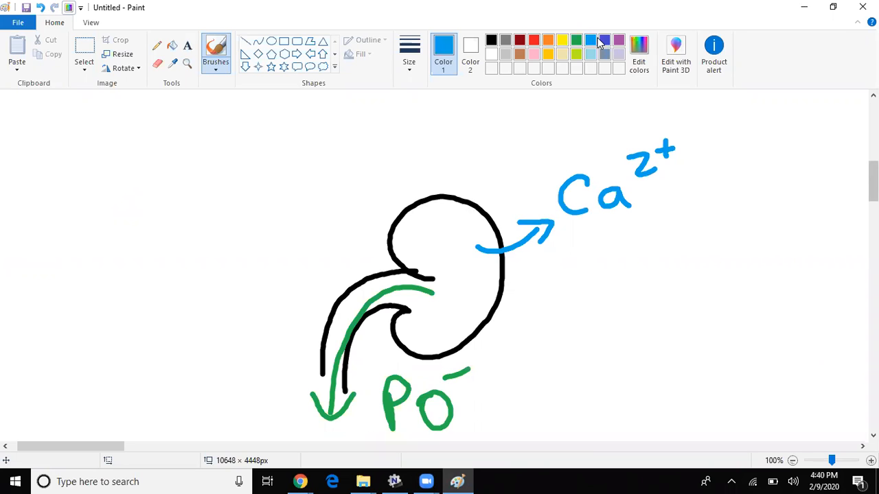
- Write 24,25 Vit.D in purple and α1 OHase in green beside the kidney
{"action": "left_click", "coordinate": [618, 40]}
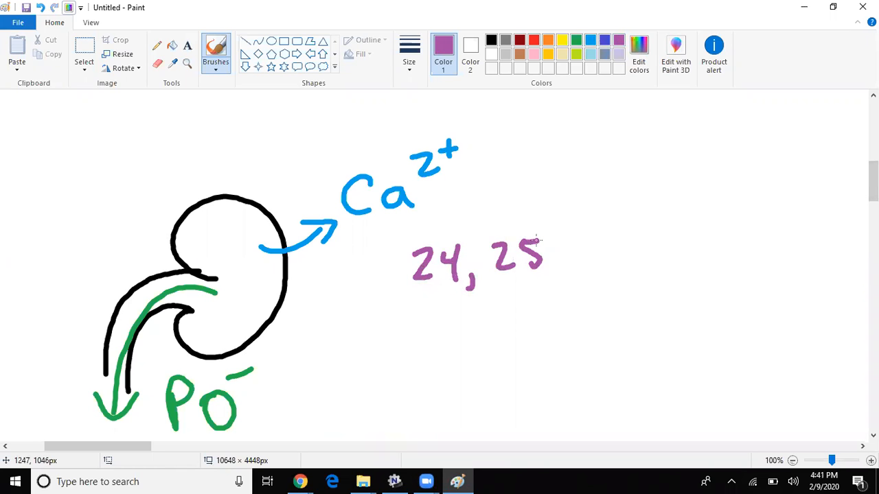
{"action": "left_click_drag", "start_coordinate": [447, 309], "coordinate": [478, 343]}
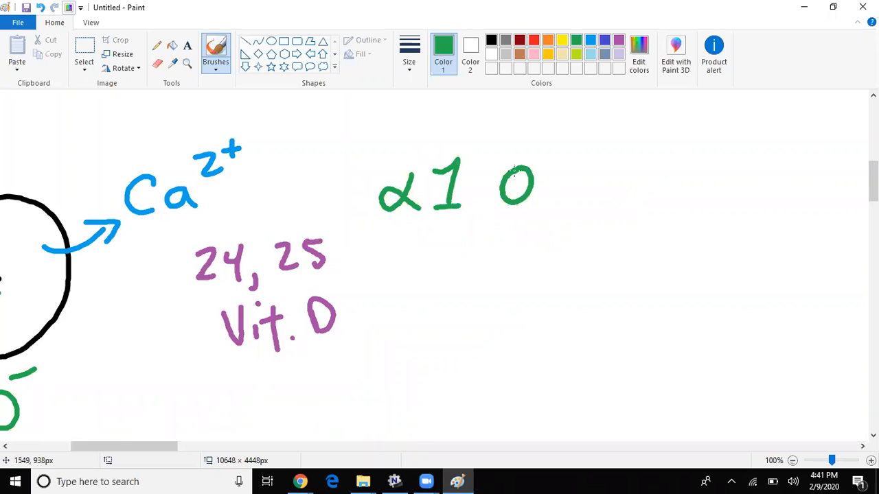
{"action": "left_click_drag", "start_coordinate": [522, 185], "coordinate": [597, 206]}
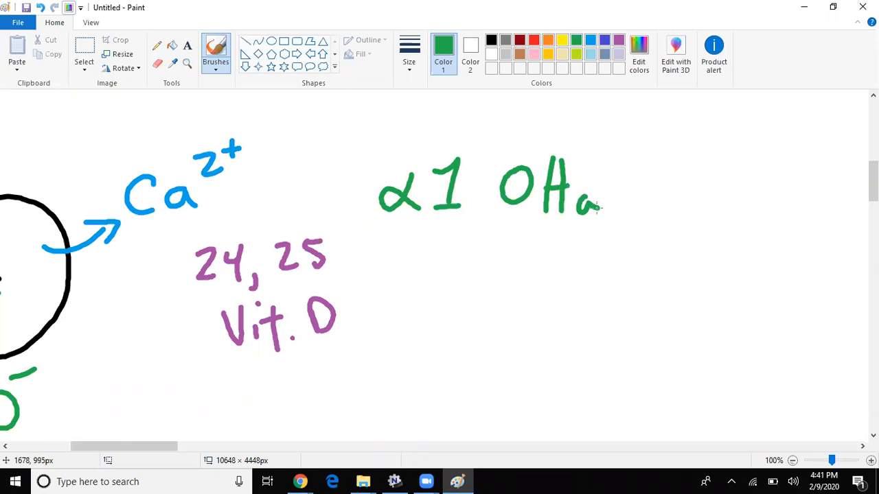
{"action": "left_click_drag", "start_coordinate": [598, 206], "coordinate": [643, 219]}
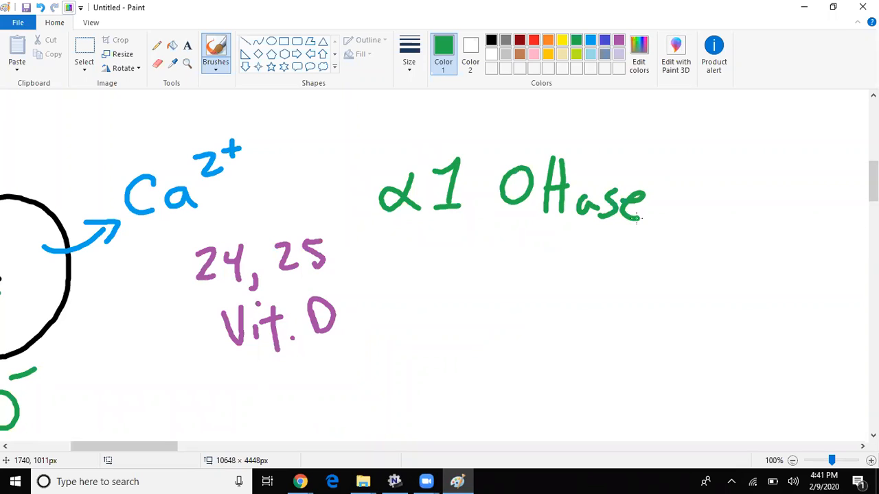
- Draw a red arrow to dotted 1,25 Vit.D and begin the gut outline in black
{"action": "left_click", "coordinate": [533, 39]}
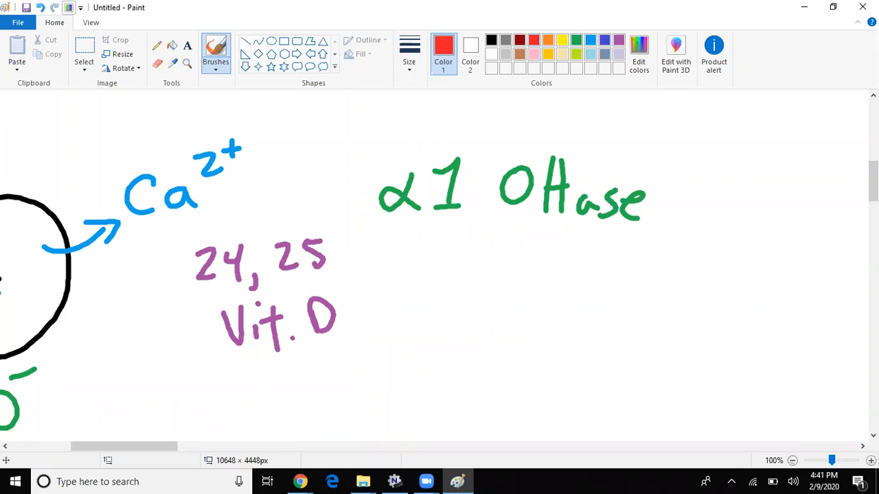
{"action": "left_click_drag", "start_coordinate": [363, 283], "coordinate": [481, 280]}
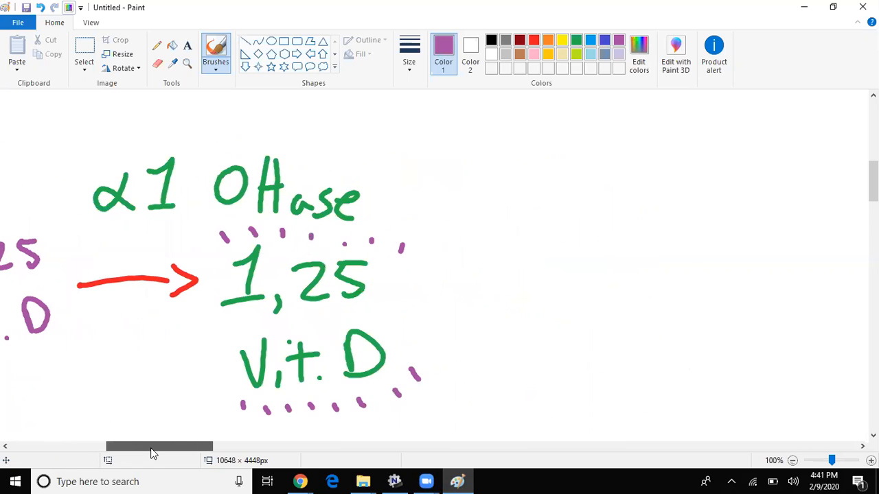
{"action": "left_click_drag", "start_coordinate": [159, 446], "coordinate": [187, 447]}
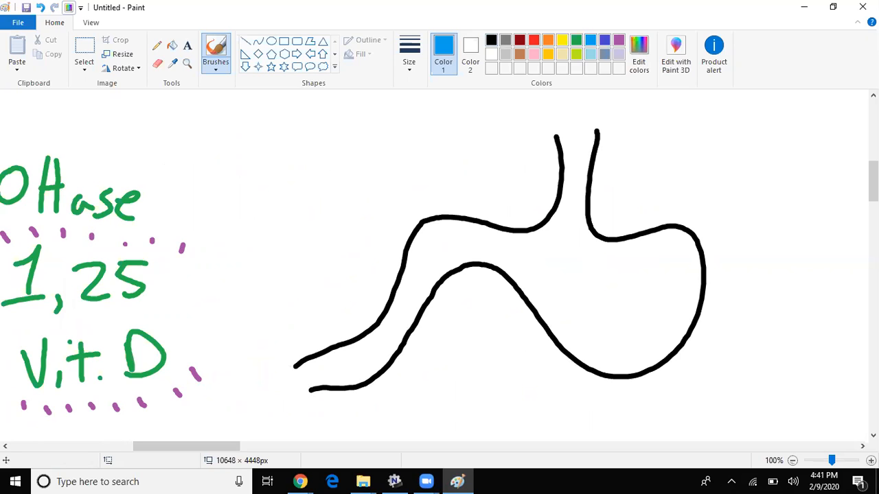
- Draw two blue arrows labelled Ca2+ coming out of the gut
{"action": "left_click_drag", "start_coordinate": [670, 267], "coordinate": [739, 226]}
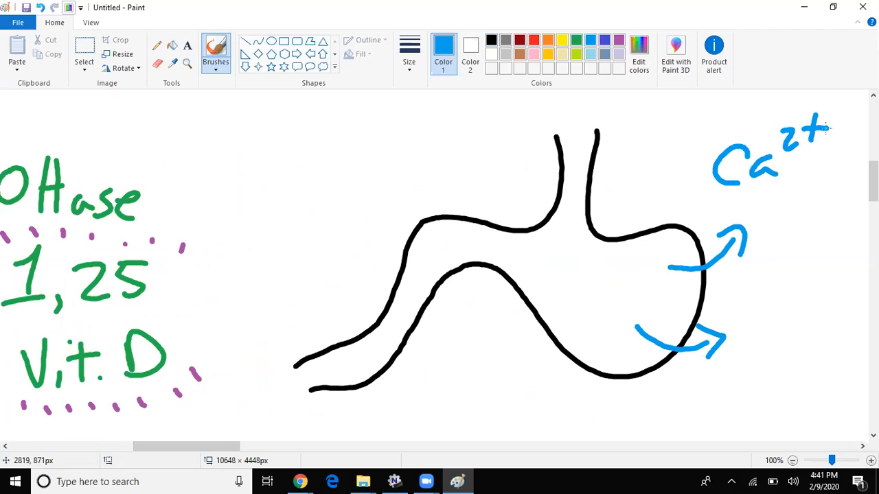
{"action": "left_click_drag", "start_coordinate": [755, 323], "coordinate": [803, 351]}
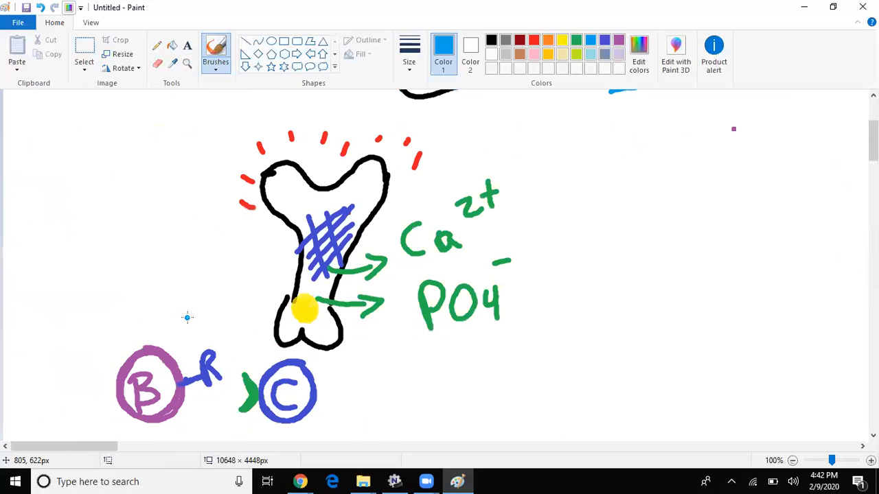
- Scroll down and right to a blank area for the 1° Hyper/Hypo table
{"action": "scroll", "scroll_direction": "down", "scroll_amount": 3}
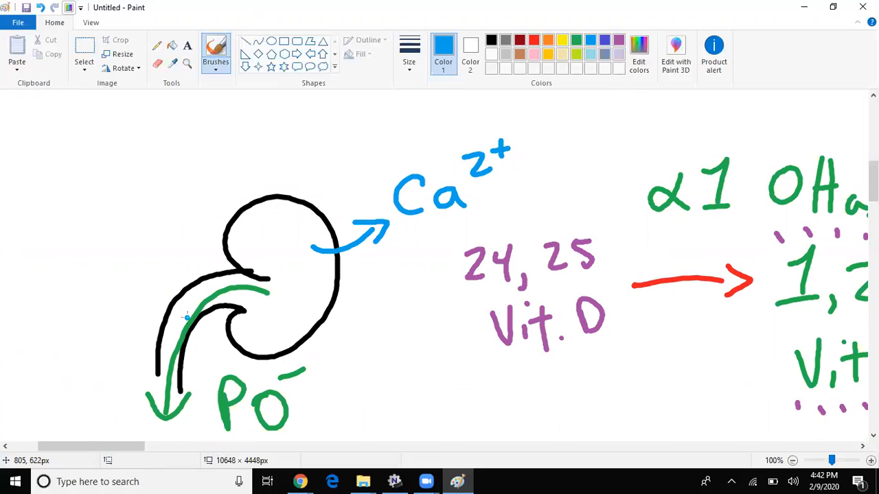
{"action": "scroll", "scroll_direction": "right", "scroll_amount": 3}
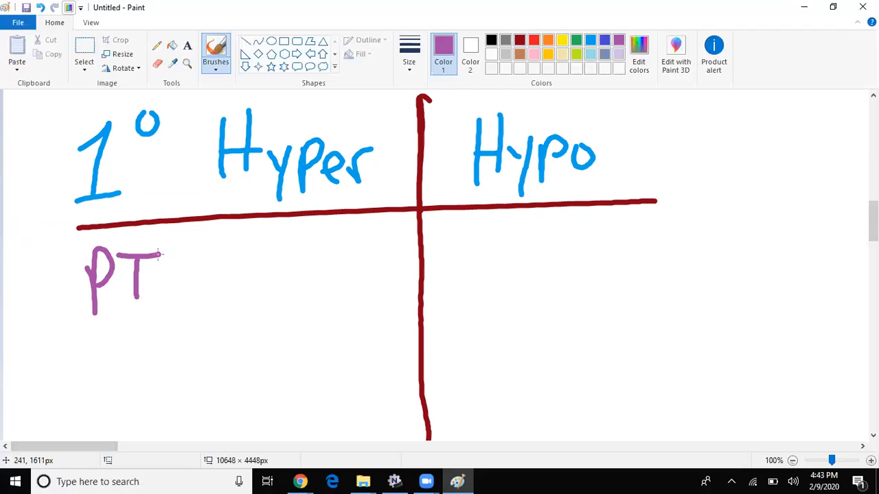
- Write the PTH, Ca2+ and PO4- row labels and finish the Hyper arrows: Ca2+ up, PO4- down
{"action": "left_click_drag", "start_coordinate": [176, 247], "coordinate": [109, 371]}
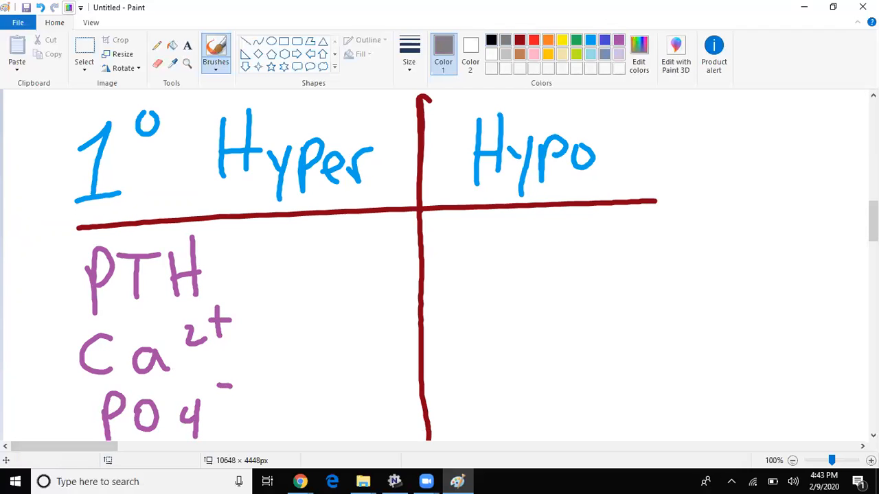
{"action": "mouse_move", "coordinate": [491, 40]}
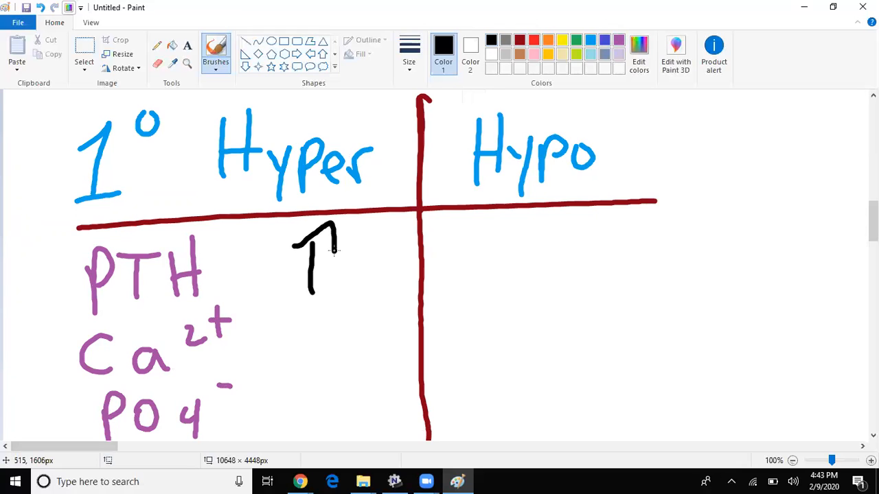
{"action": "left_click_drag", "start_coordinate": [305, 350], "coordinate": [305, 313]}
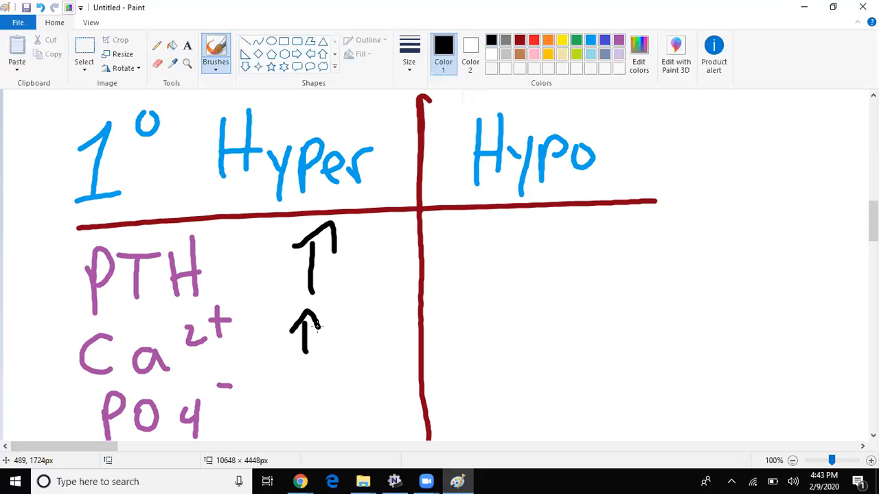
{"action": "left_click_drag", "start_coordinate": [305, 385], "coordinate": [305, 429]}
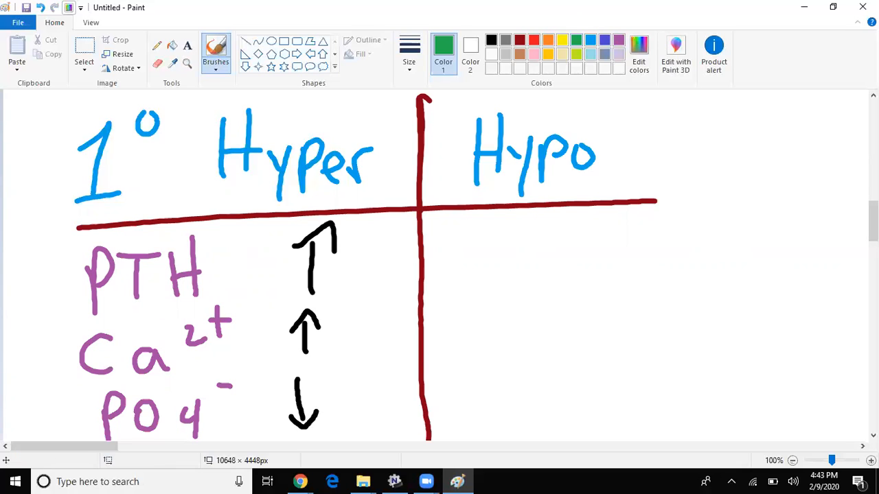
- Draw green Hypo arrows: PTH down, Ca2+ down, PO4- up
{"action": "left_click_drag", "start_coordinate": [505, 230], "coordinate": [508, 291]}
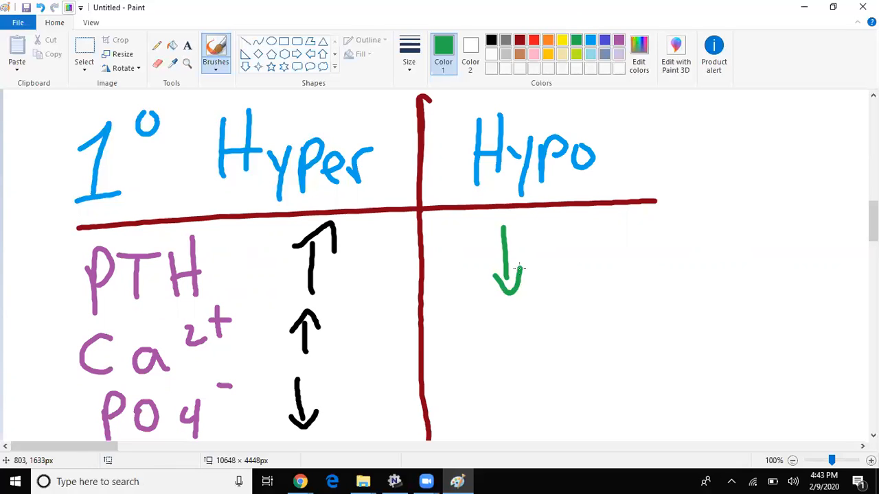
{"action": "left_click_drag", "start_coordinate": [508, 322], "coordinate": [513, 368]}
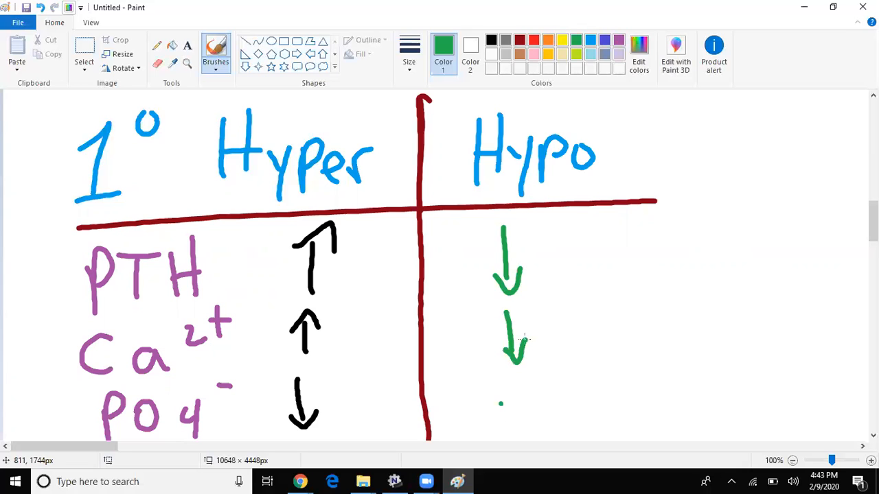
{"action": "left_click_drag", "start_coordinate": [502, 432], "coordinate": [501, 396]}
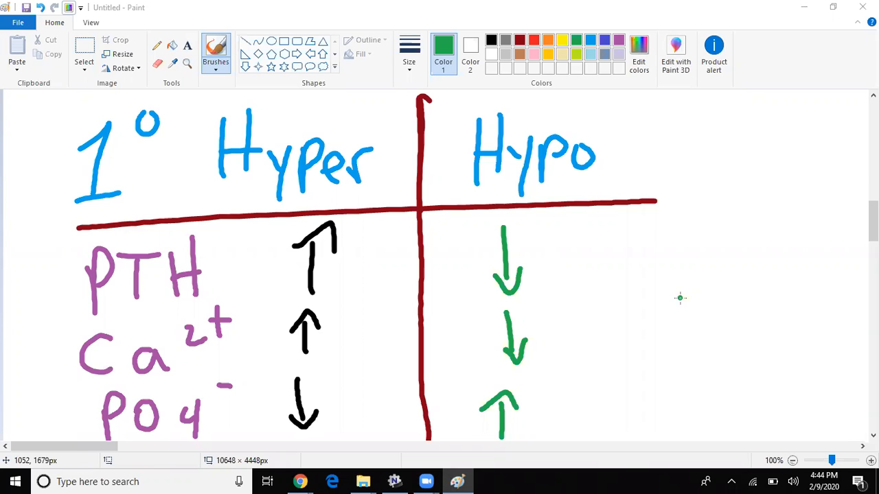
- Scroll to the gland sketch and cut away part of its outline with Select
{"action": "scroll", "scroll_direction": "down", "scroll_amount": 3}
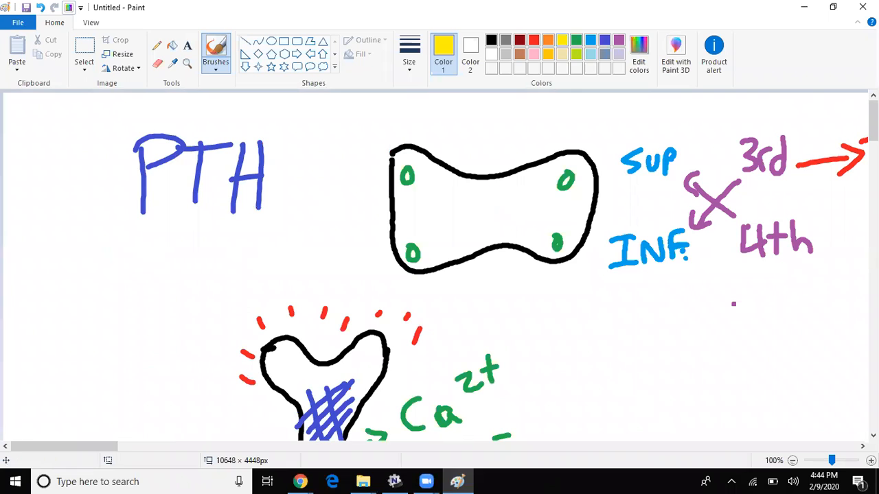
{"action": "left_click", "coordinate": [428, 228]}
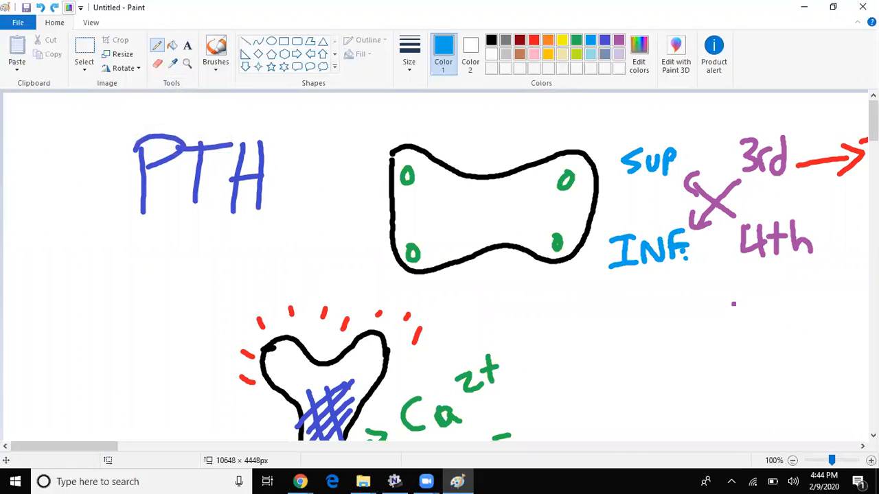
{"action": "left_click", "coordinate": [84, 52]}
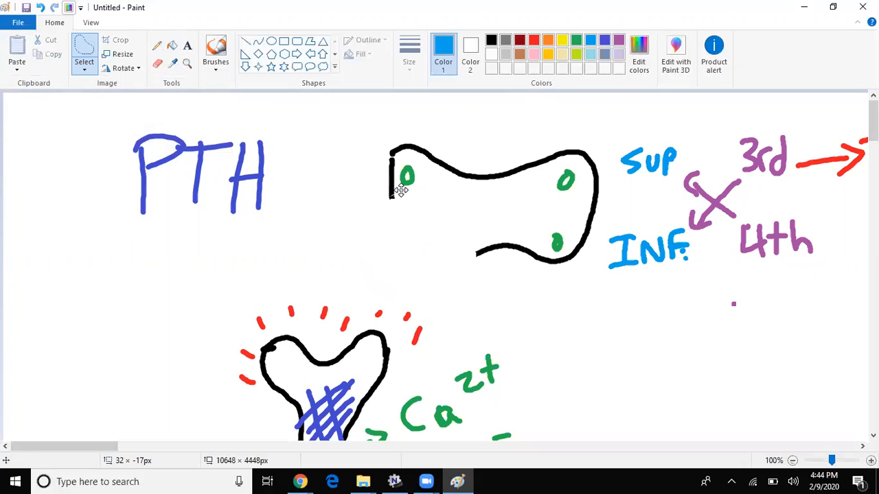
- Redraw the gland's lower left edge freehand with the brush
{"action": "left_click", "coordinate": [215, 49]}
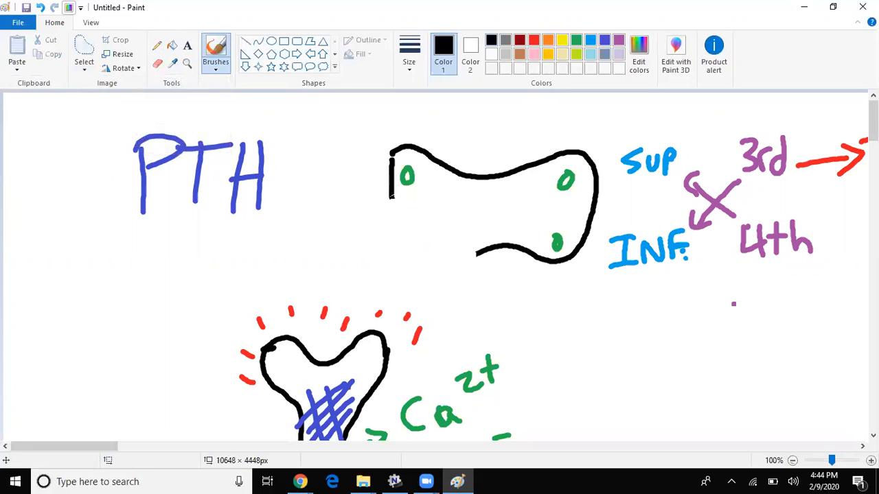
{"action": "left_click_drag", "start_coordinate": [387, 195], "coordinate": [478, 237]}
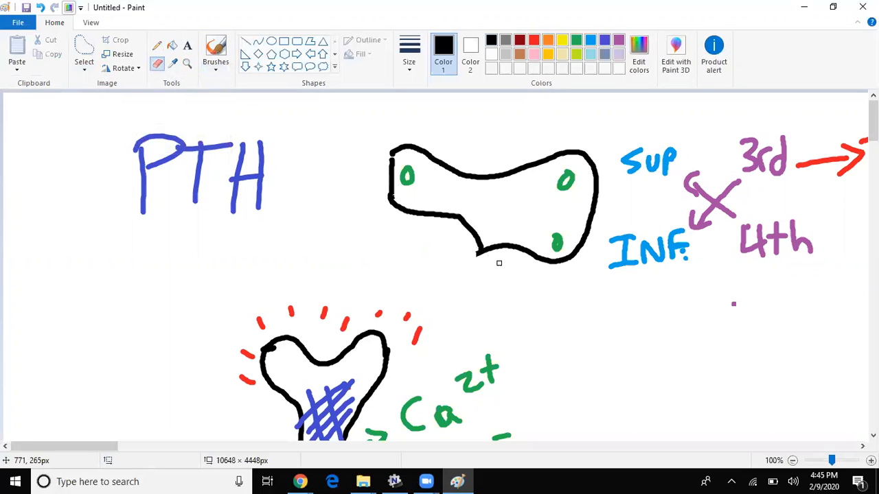
{"action": "mouse_move", "coordinate": [177, 8]}
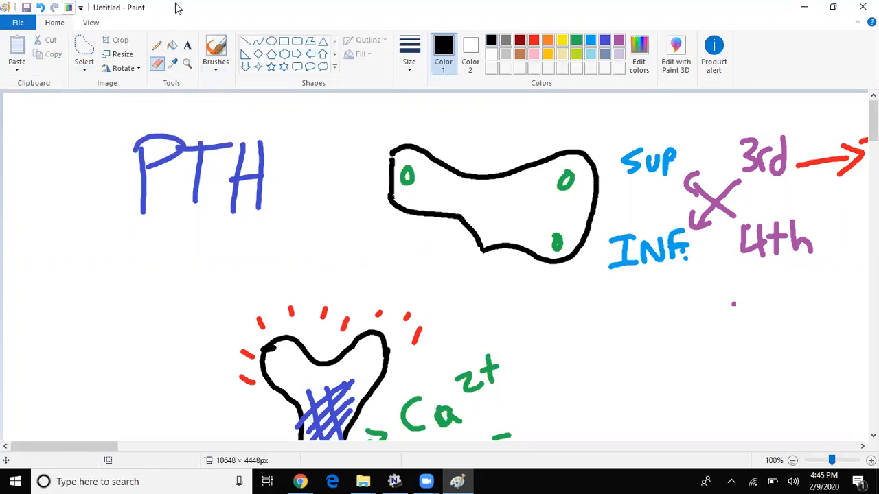
{"action": "left_click", "coordinate": [216, 52]}
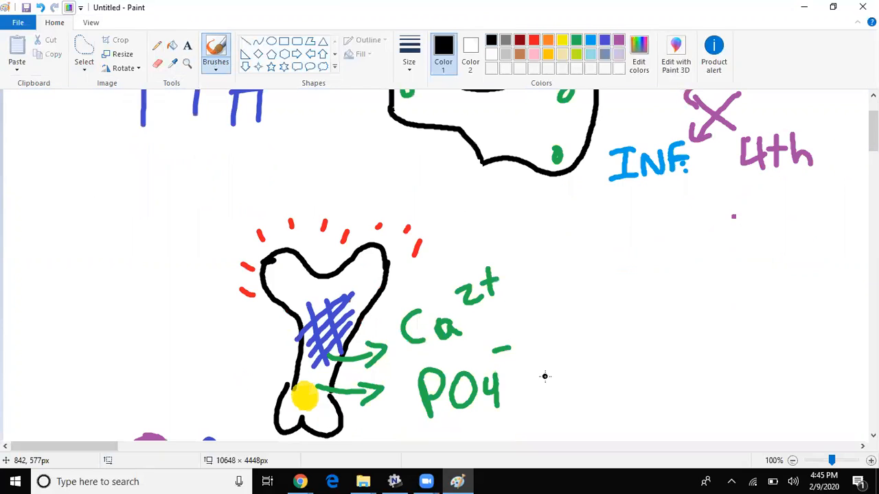
- Scroll to empty canvas and draw the 2° heading with Hyper and Hypo columns and divider
{"action": "scroll", "scroll_direction": "down", "scroll_amount": 3}
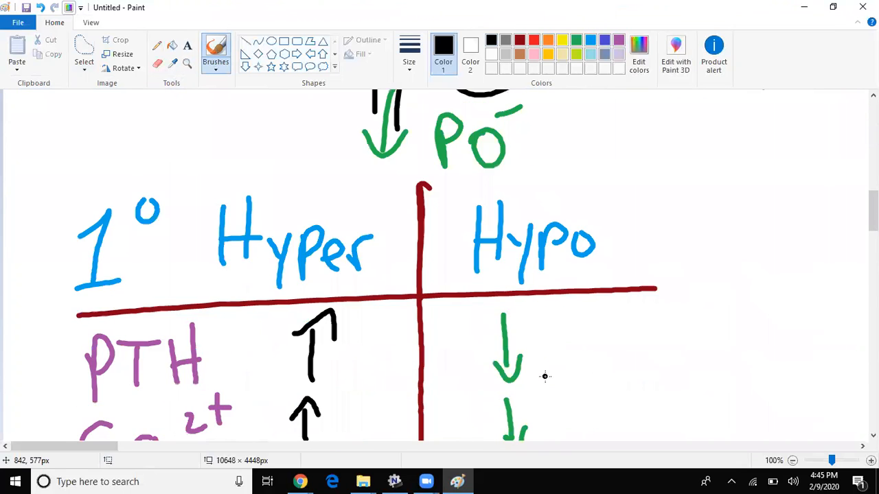
{"action": "scroll", "scroll_direction": "down", "scroll_amount": 3}
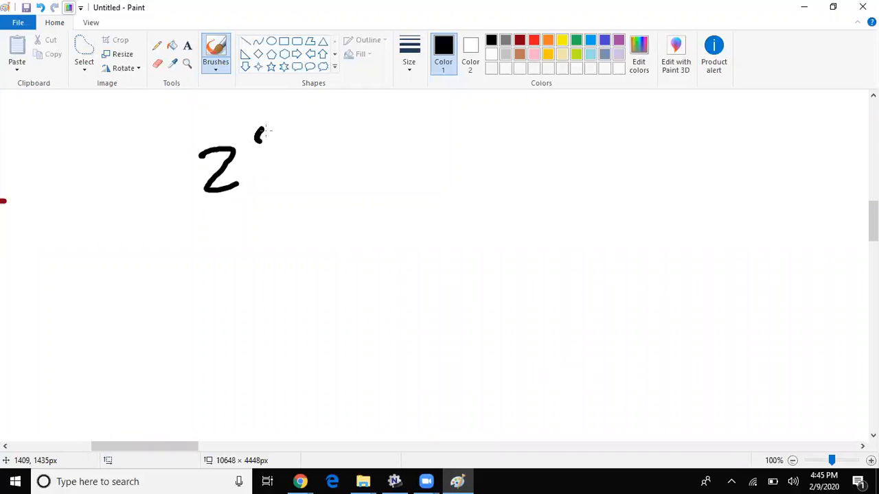
{"action": "left_click_drag", "start_coordinate": [350, 138], "coordinate": [412, 200]}
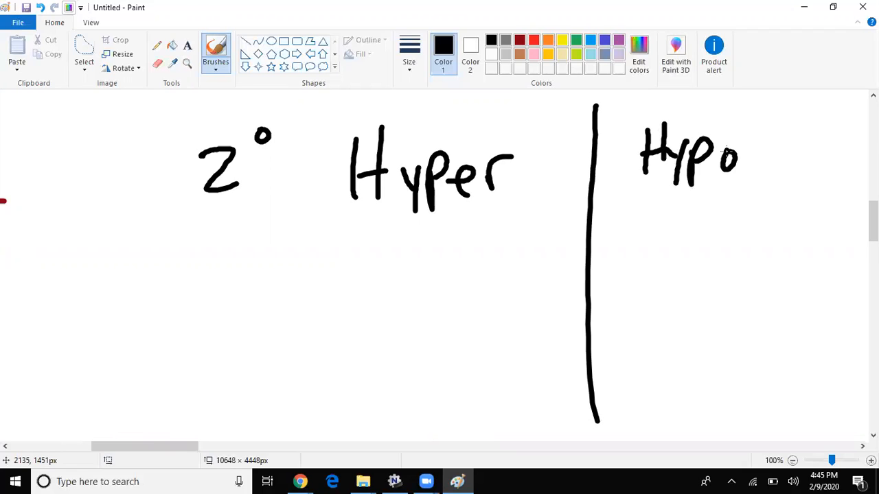
{"action": "left_click_drag", "start_coordinate": [313, 212], "coordinate": [776, 200]}
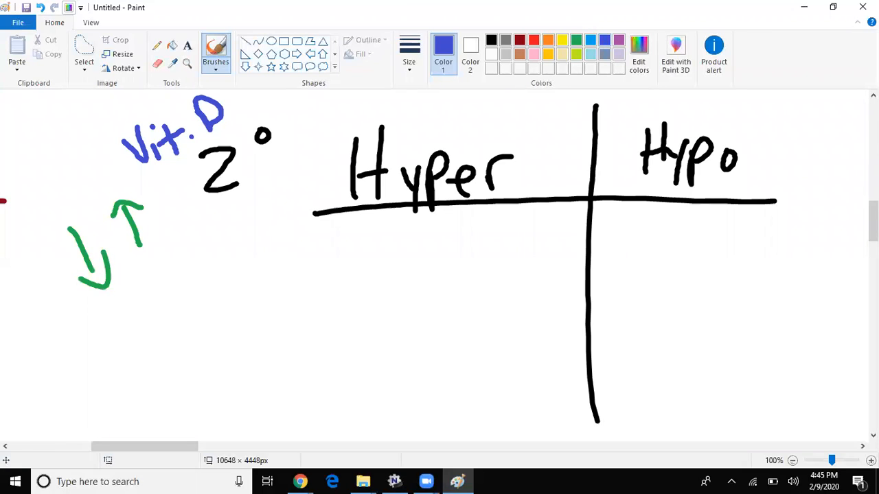
- Label the Ca2+, PTH and PO4- rows in blue
{"action": "left_click_drag", "start_coordinate": [337, 230], "coordinate": [327, 278]}
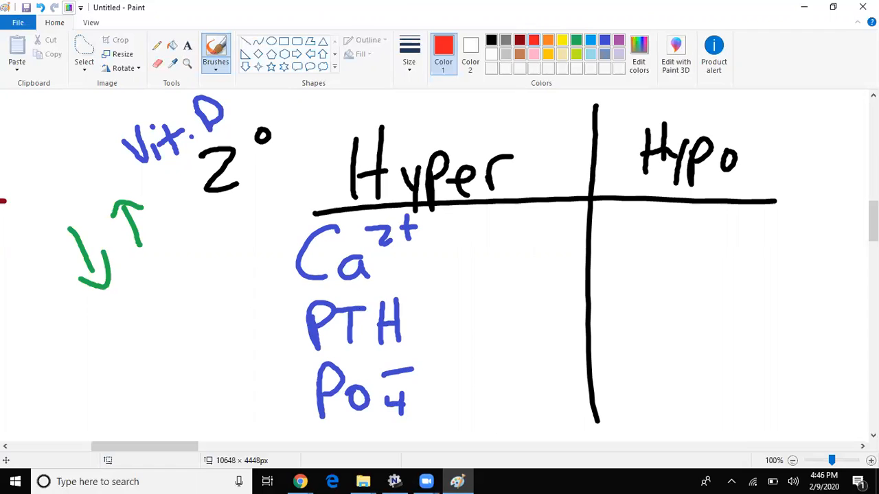
- Draw red Hyper arrows: Ca2+ down, PTH up, PO4- down
{"action": "left_click_drag", "start_coordinate": [469, 217], "coordinate": [470, 275]}
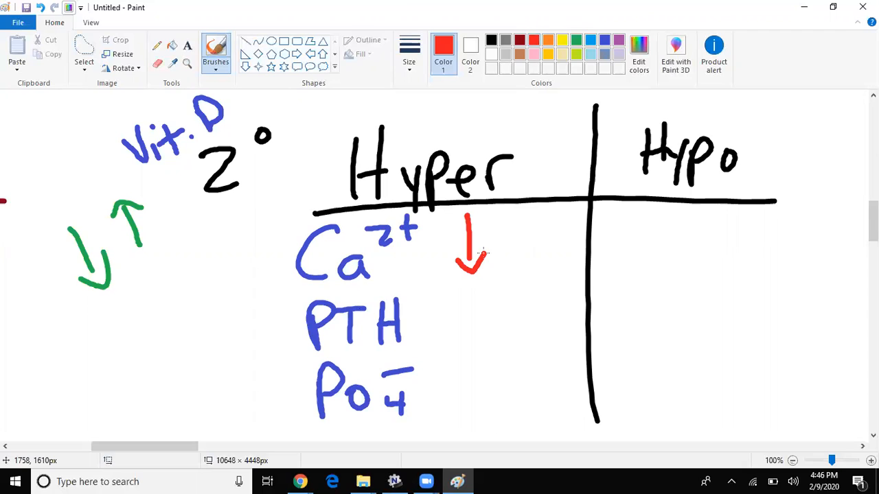
{"action": "left_click_drag", "start_coordinate": [464, 302], "coordinate": [464, 336]}
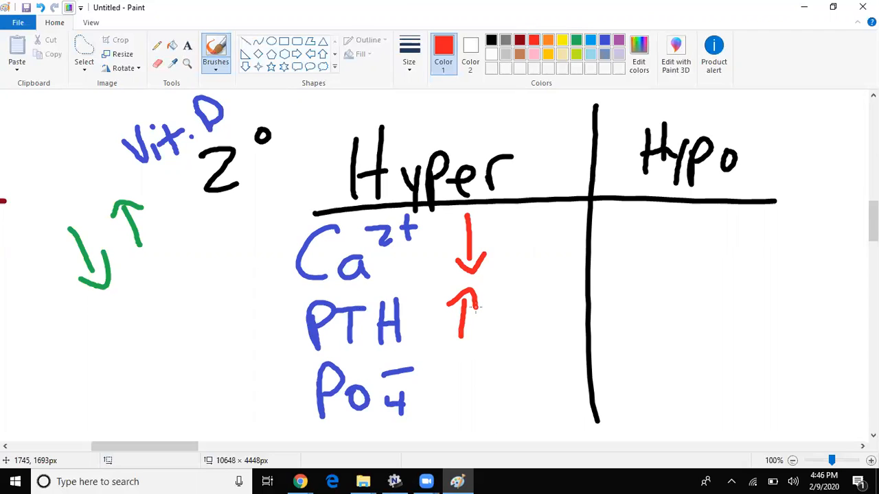
{"action": "left_click_drag", "start_coordinate": [462, 382], "coordinate": [462, 415]}
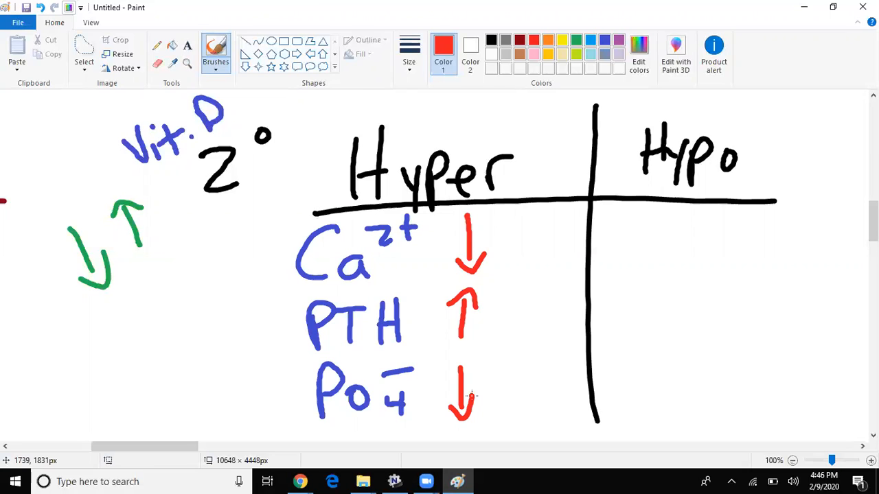
- Draw red Hypo arrows: Ca2+ up, PTH down, PO4- up
{"action": "left_click_drag", "start_coordinate": [666, 267], "coordinate": [666, 233]}
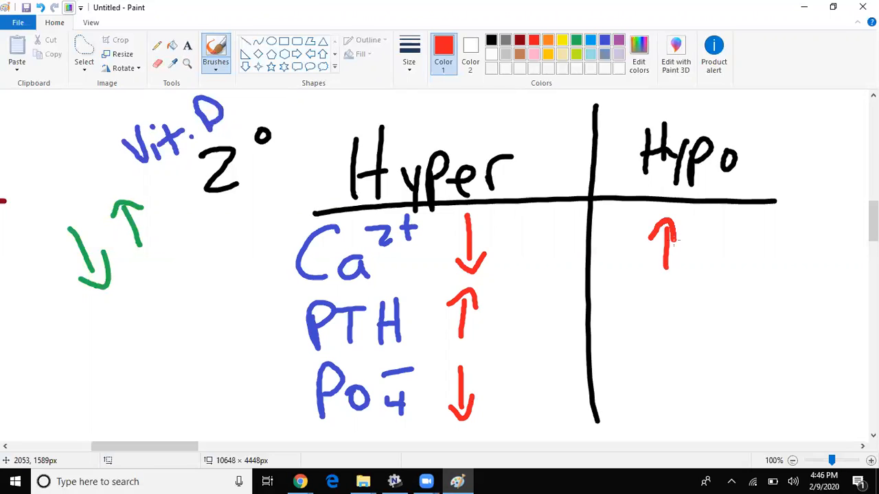
{"action": "left_click_drag", "start_coordinate": [661, 302], "coordinate": [662, 350]}
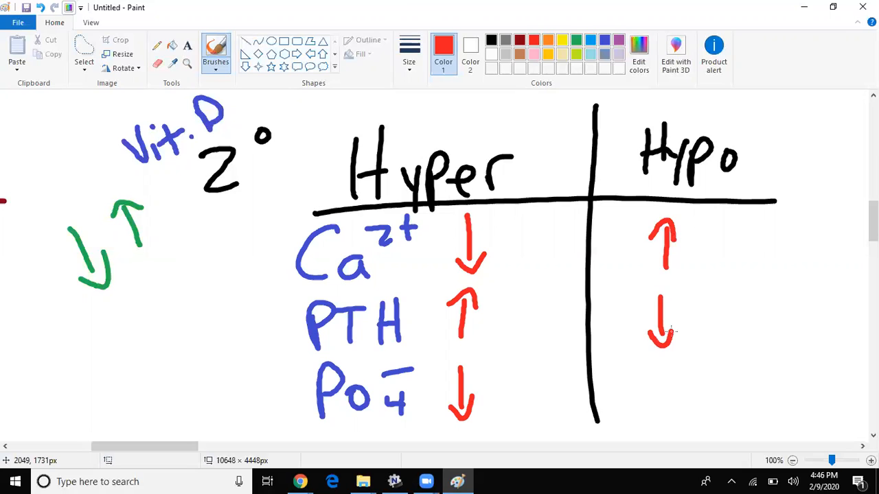
{"action": "left_click_drag", "start_coordinate": [648, 419], "coordinate": [662, 384]}
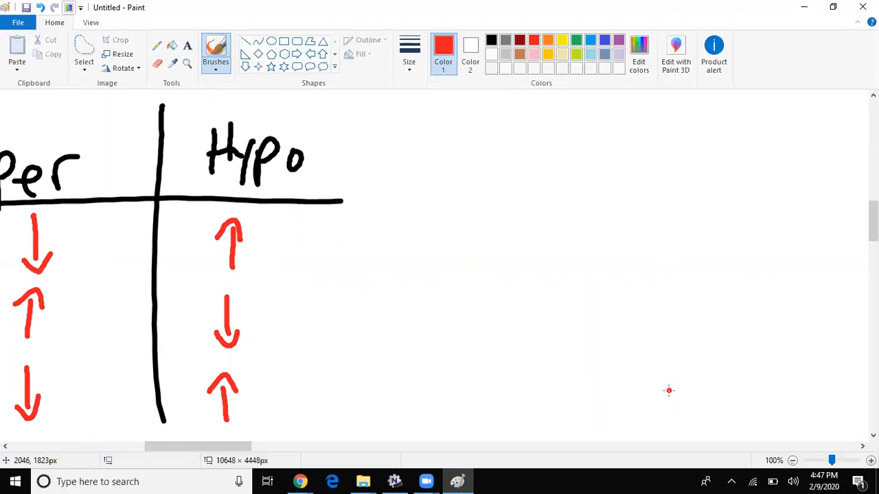
- Add a divider and CRF heading for a third column and switch to purple
{"action": "left_click_drag", "start_coordinate": [357, 121], "coordinate": [357, 437]}
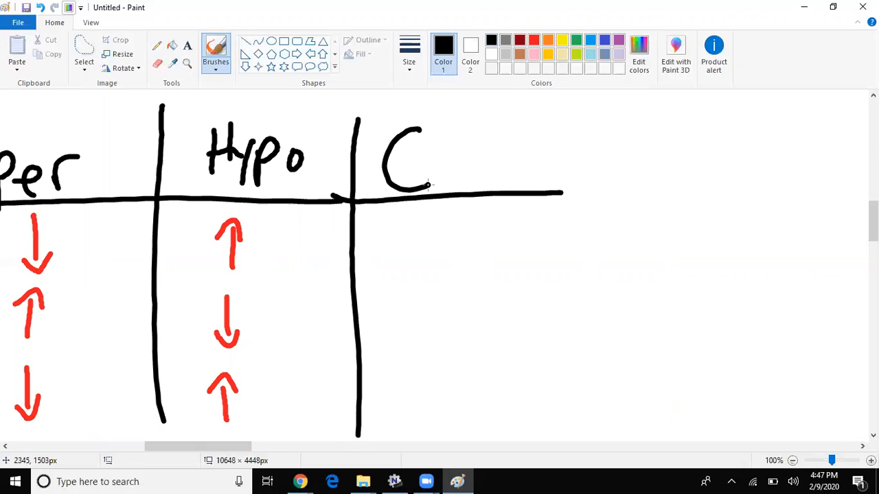
{"action": "left_click_drag", "start_coordinate": [440, 124], "coordinate": [521, 178]}
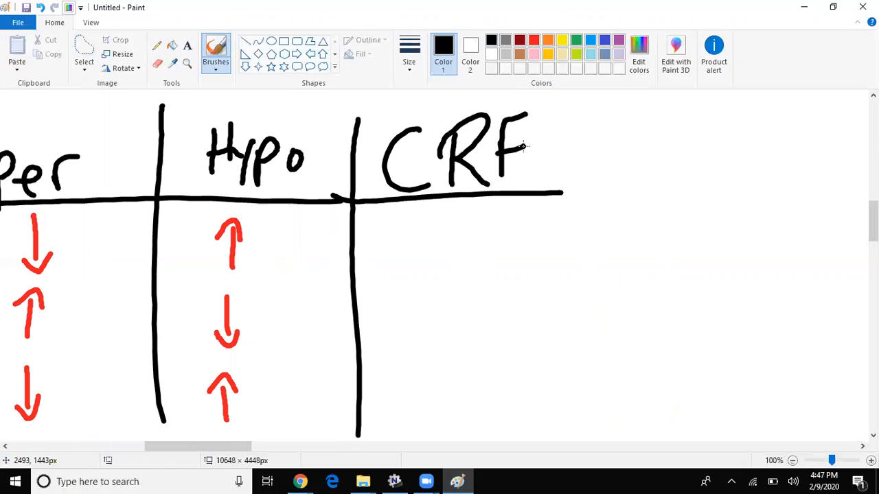
{"action": "scroll", "scroll_direction": "left", "scroll_amount": 3}
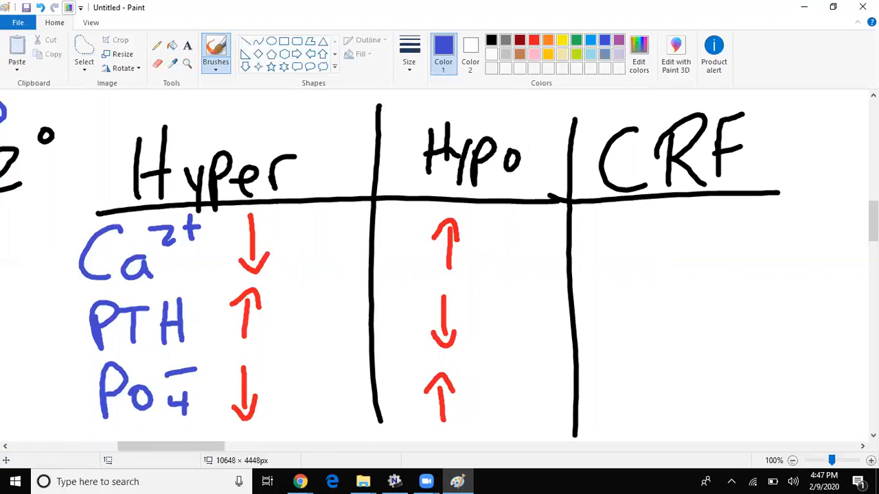
{"action": "left_click", "coordinate": [618, 40]}
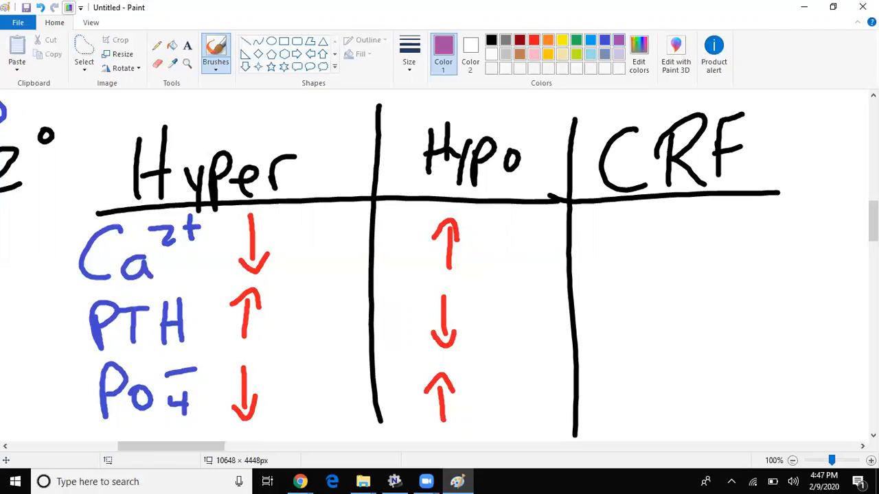
- Draw purple CRF arrows: Ca2+ down, PTH up, PO4- double up
{"action": "left_click_drag", "start_coordinate": [638, 220], "coordinate": [634, 284]}
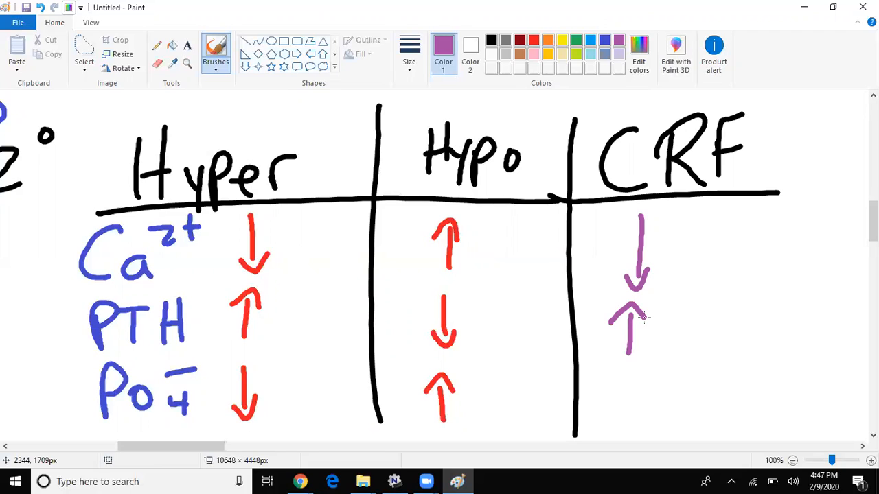
{"action": "left_click", "coordinate": [632, 381]}
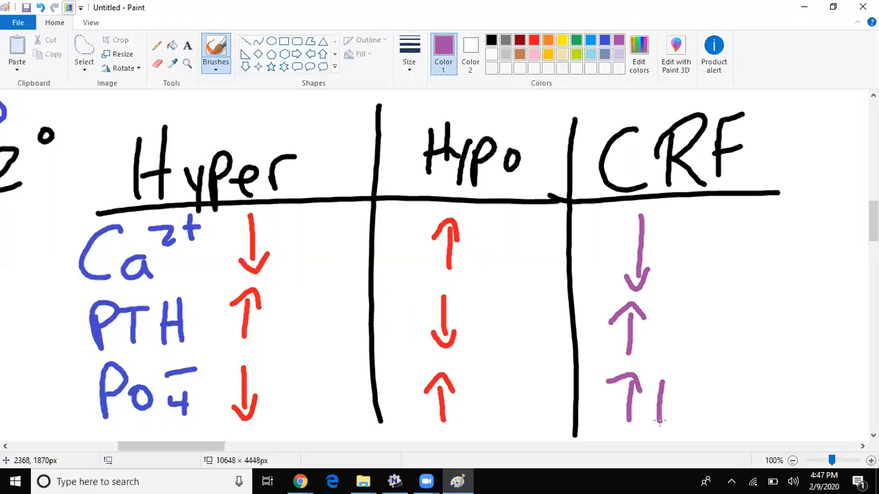
{"action": "left_click_drag", "start_coordinate": [642, 409], "coordinate": [670, 371]}
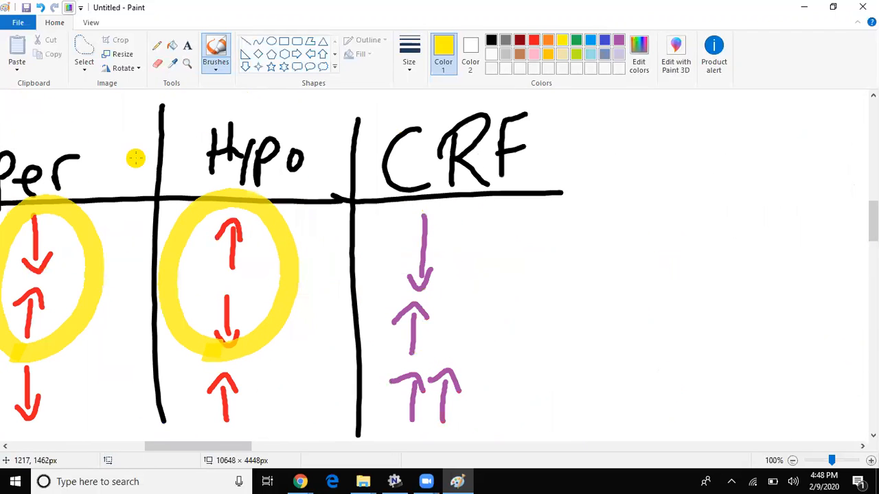
{"action": "scroll", "scroll_direction": "down", "scroll_amount": 3}
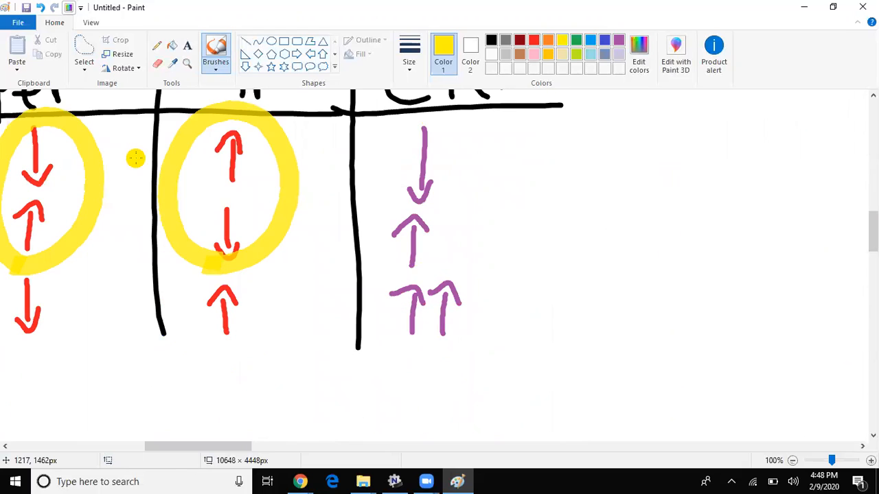